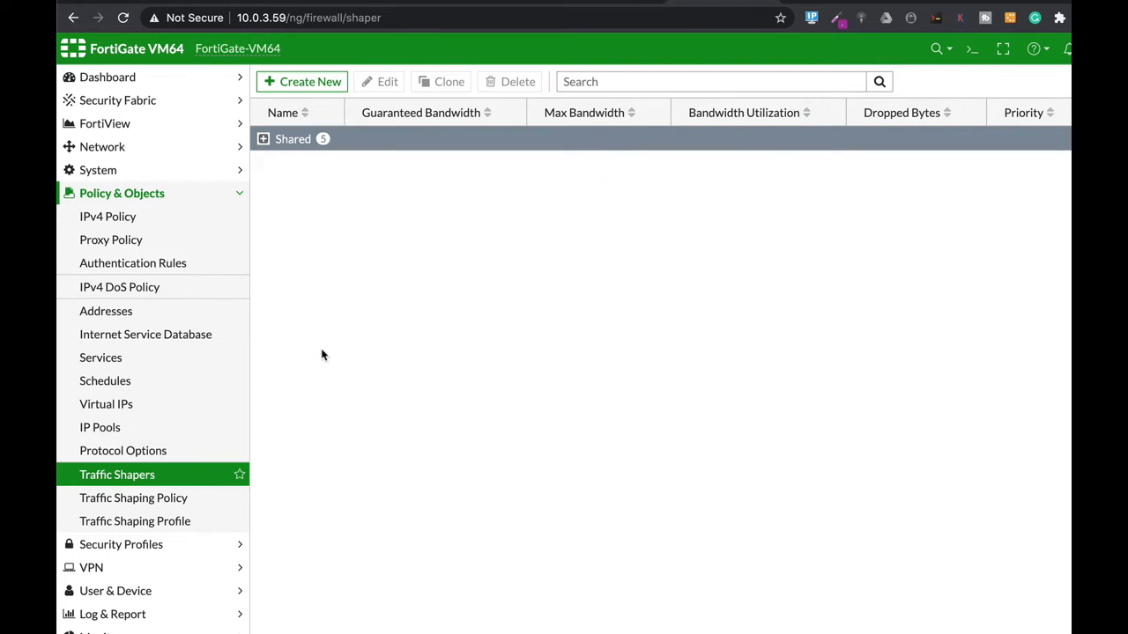
{"action": "mouse_move", "coordinate": [296, 351]}
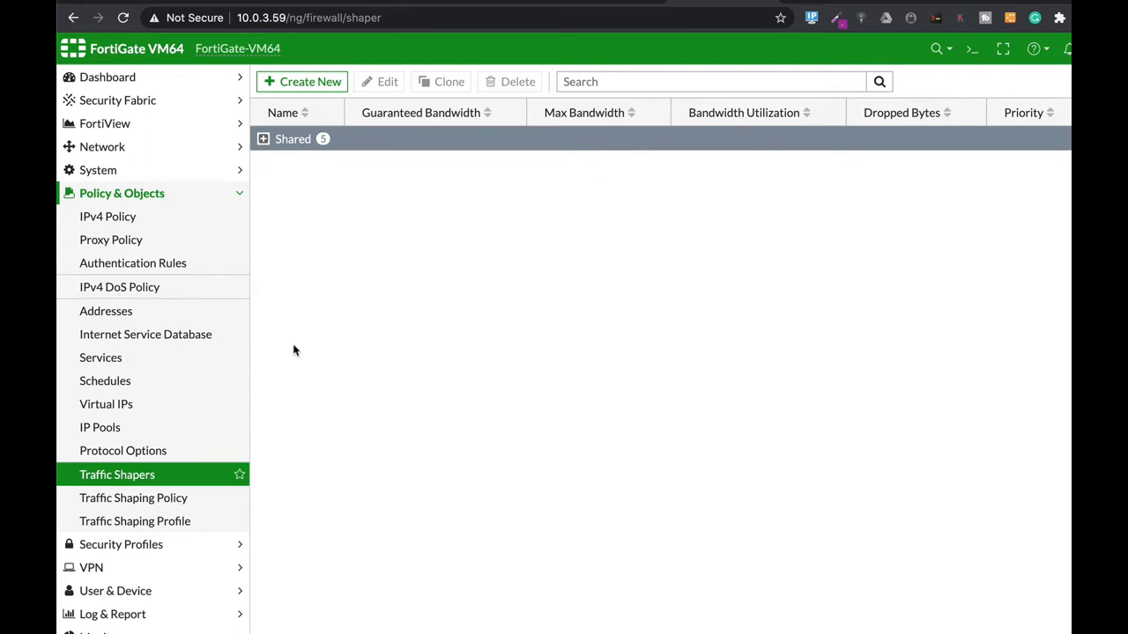
Show the Network Interfaces list with Finance (port3), LAN (port2) and WAN (port1).
{"action": "left_click", "coordinate": [102, 146]}
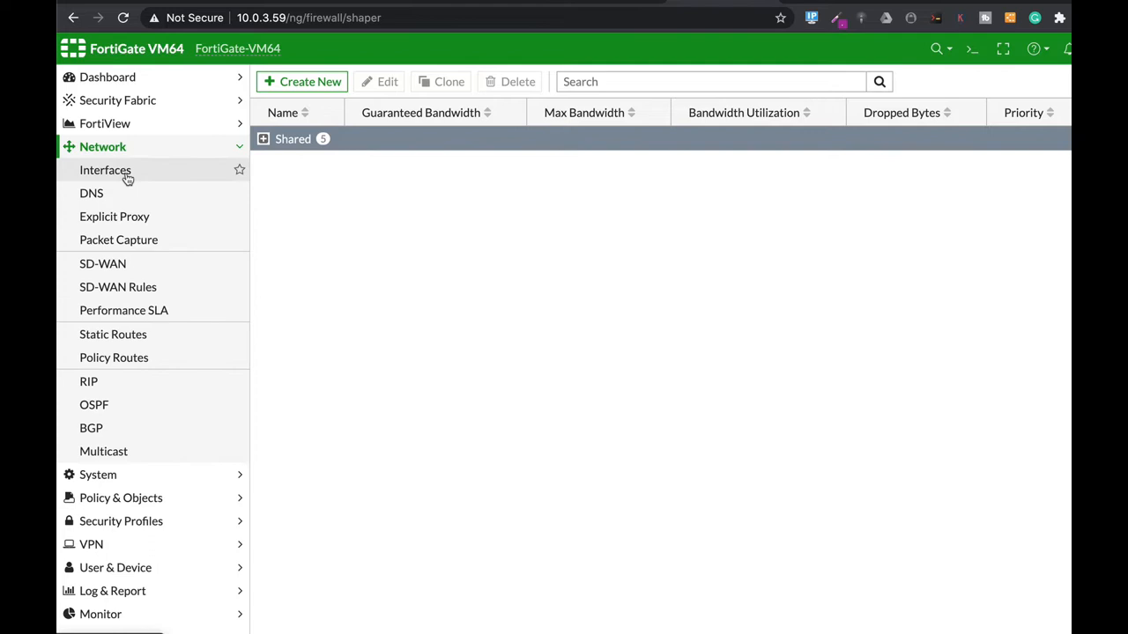
{"action": "left_click", "coordinate": [106, 169]}
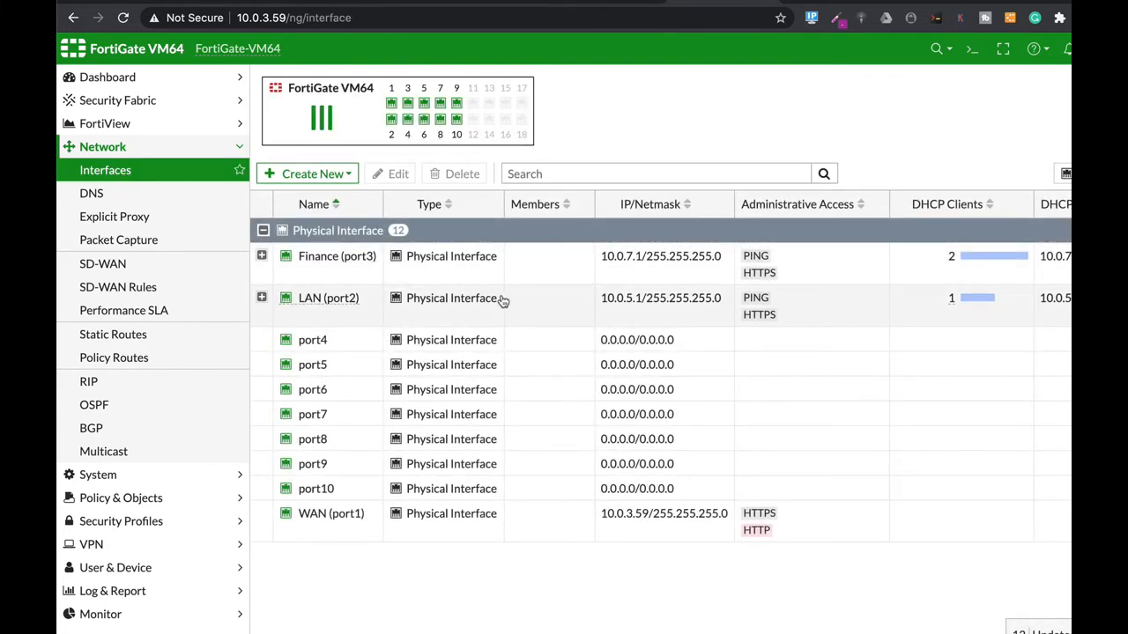
{"action": "mouse_move", "coordinate": [454, 317]}
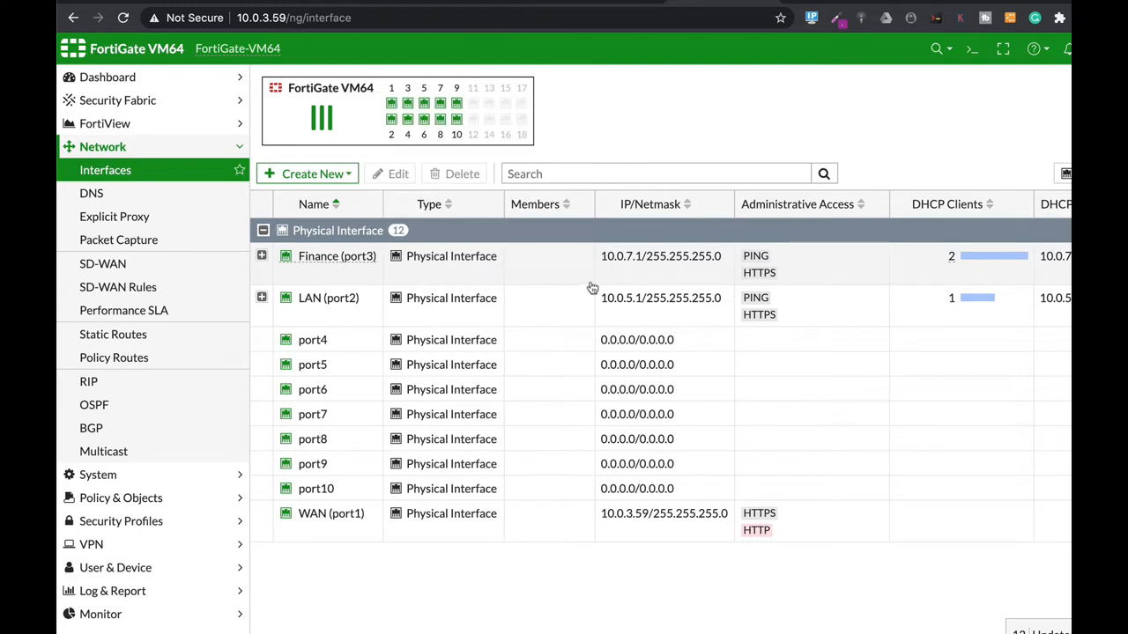
{"action": "mouse_move", "coordinate": [638, 268]}
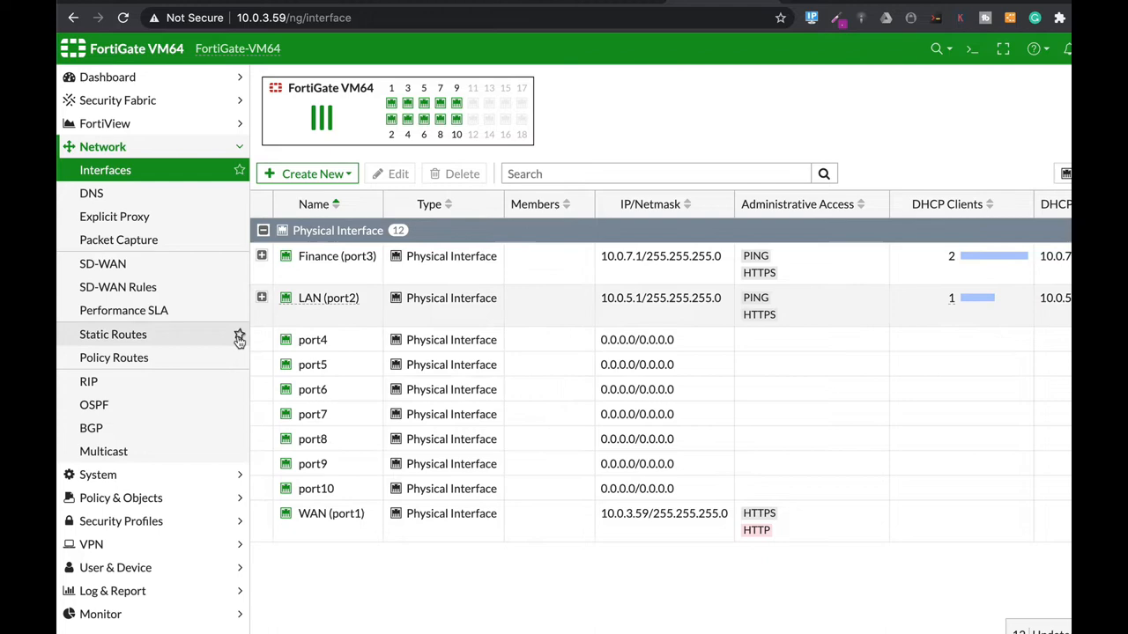
Show the firewall Addresses list with the PC1 and PC2 entries on the Finance port.
{"action": "left_click", "coordinate": [121, 192]}
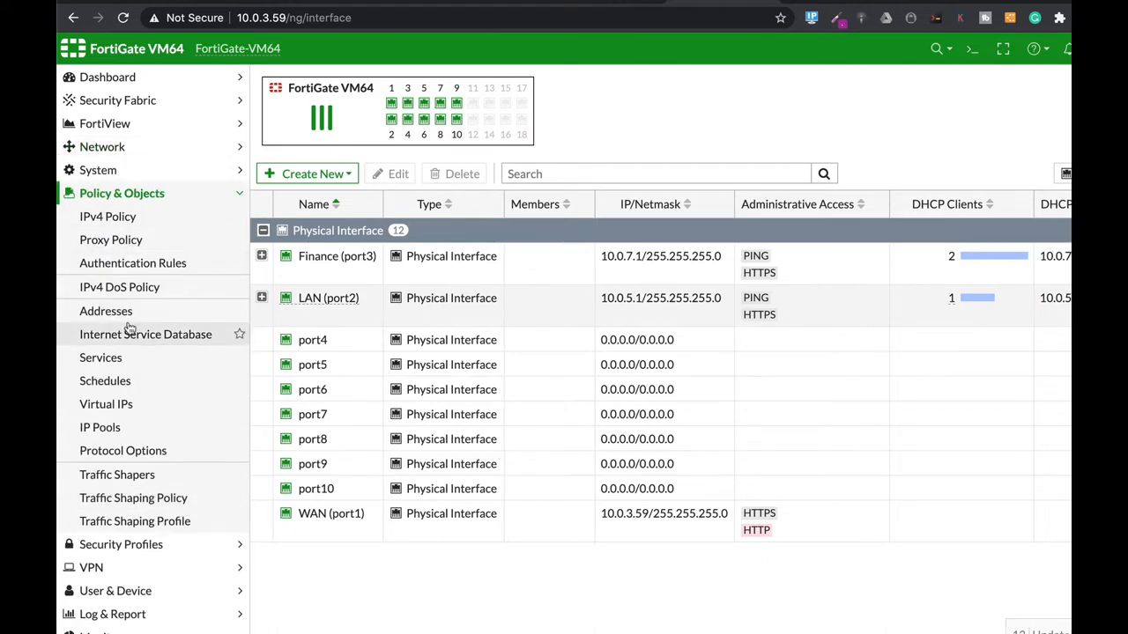
{"action": "left_click", "coordinate": [106, 310]}
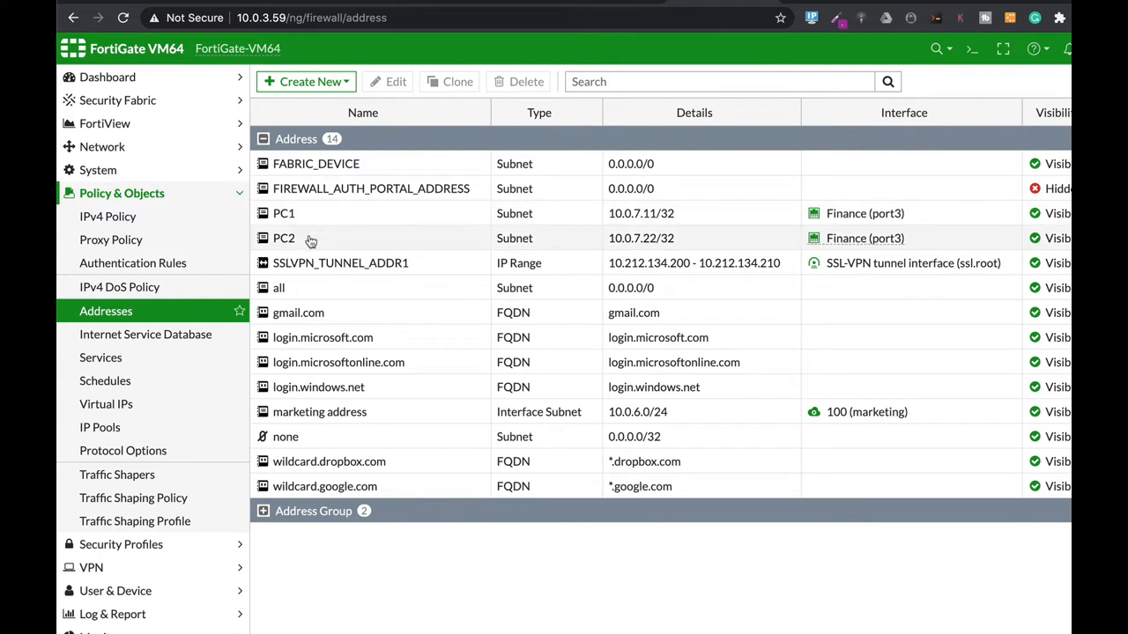
{"action": "mouse_move", "coordinate": [670, 213]}
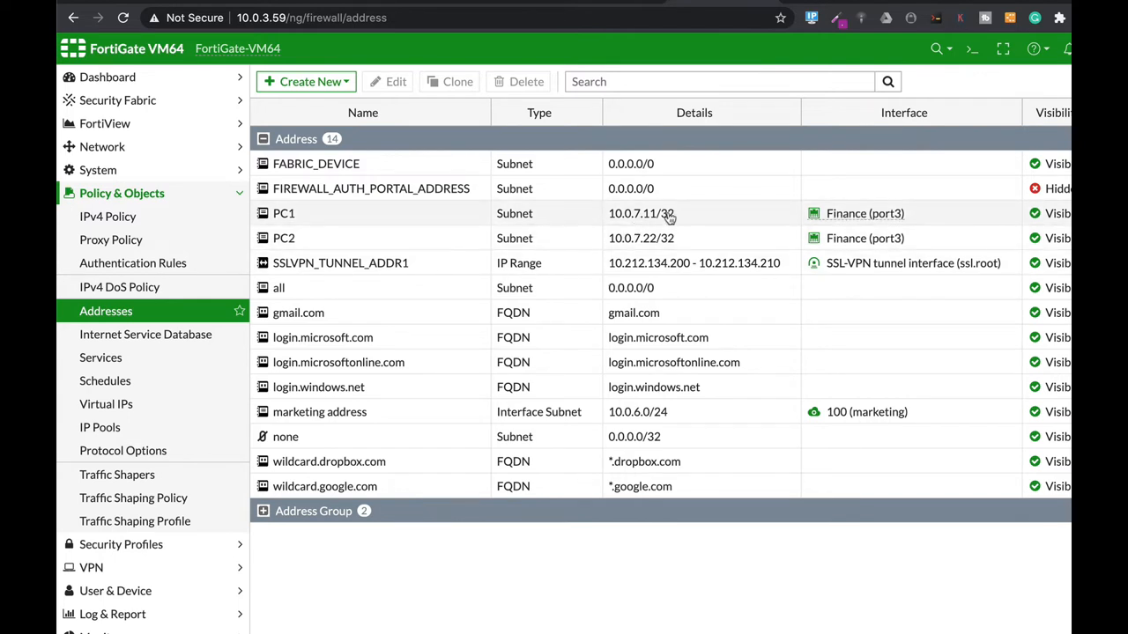
{"action": "mouse_move", "coordinate": [630, 250]}
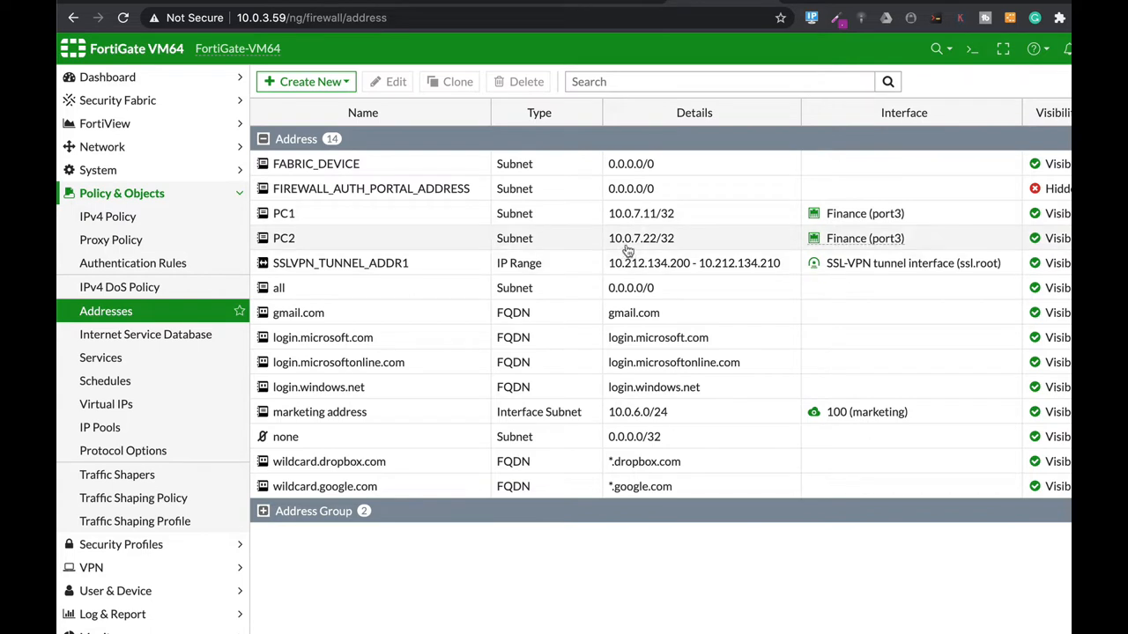
{"action": "mouse_move", "coordinate": [642, 246]}
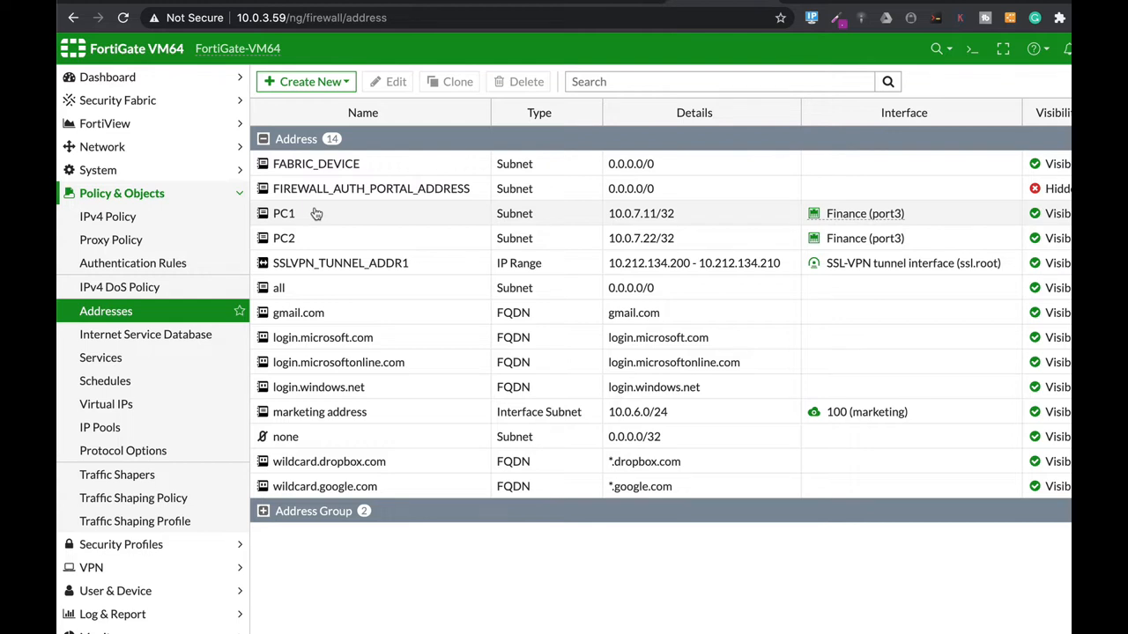
{"action": "mouse_move", "coordinate": [307, 238]}
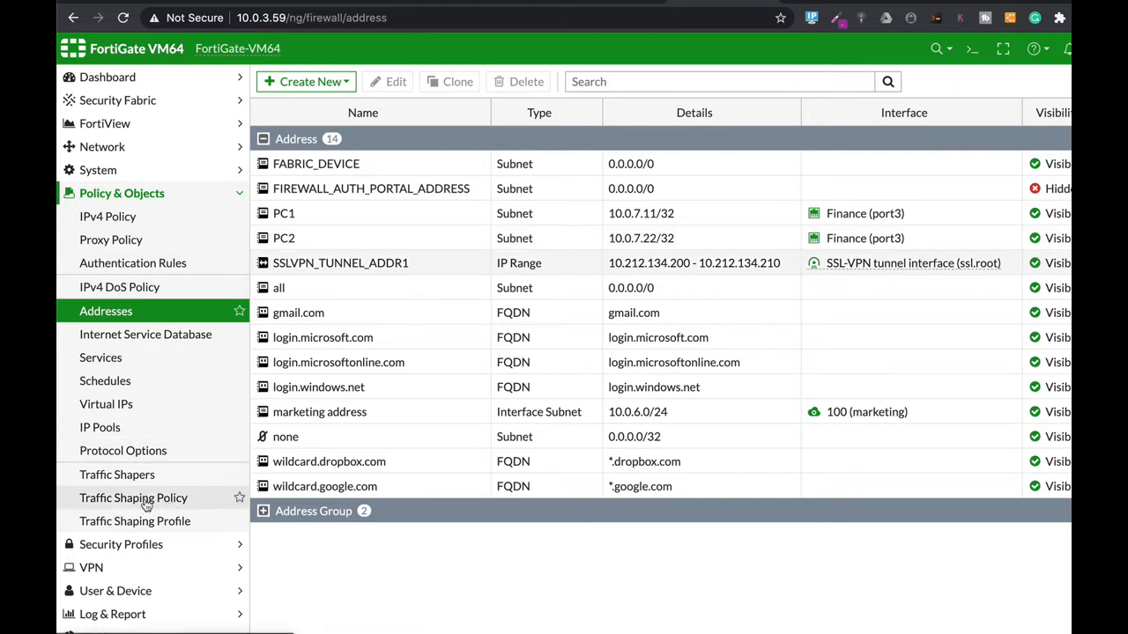
Start a new traffic shaping policy named PC1 with source PC1, destination all, service ALL.
{"action": "left_click", "coordinate": [134, 497]}
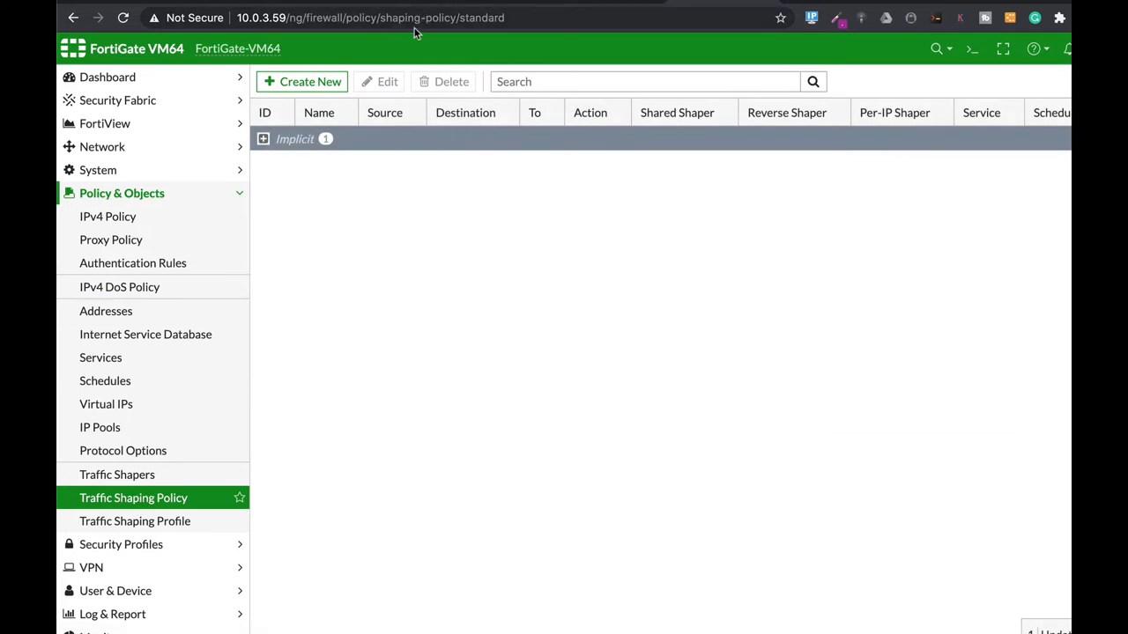
{"action": "left_click", "coordinate": [303, 81]}
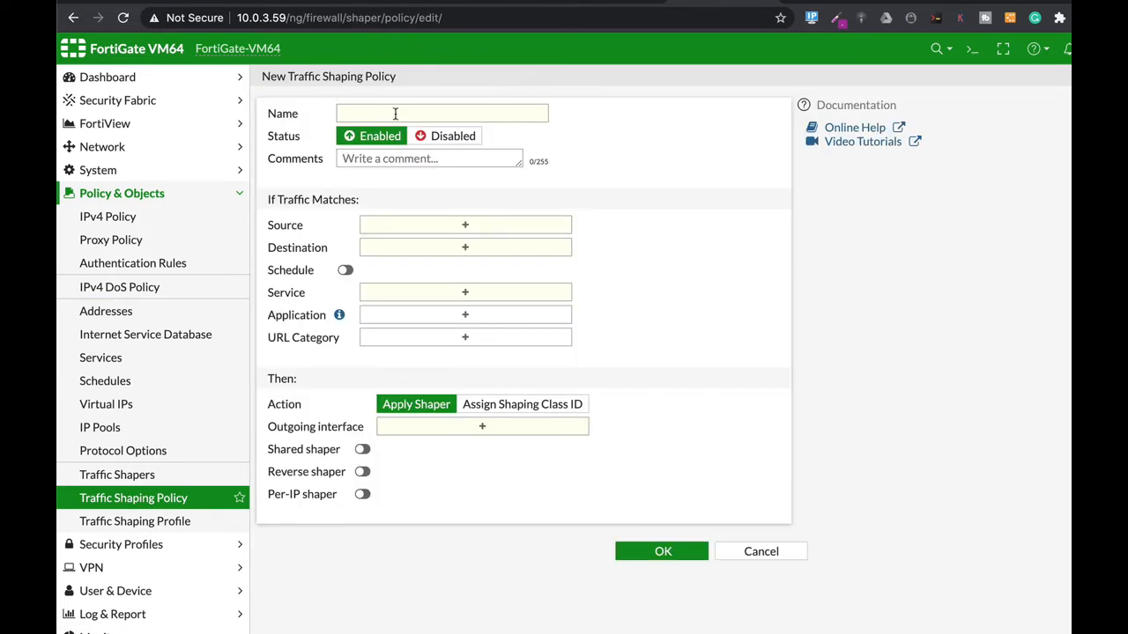
{"action": "type", "text": "PC1"}
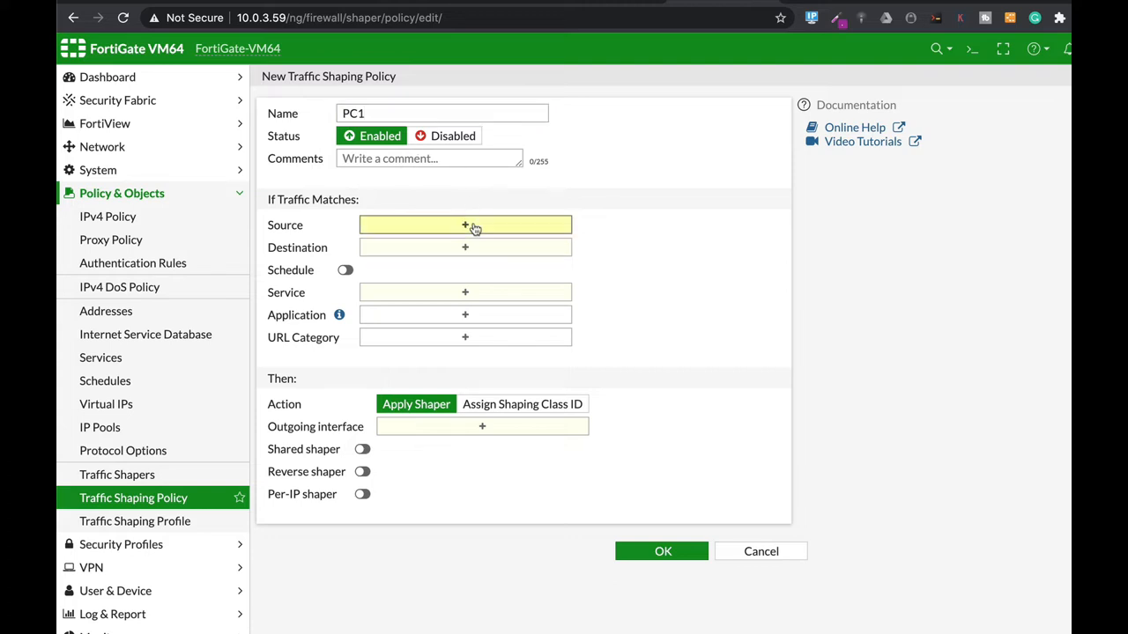
{"action": "left_click", "coordinate": [465, 226]}
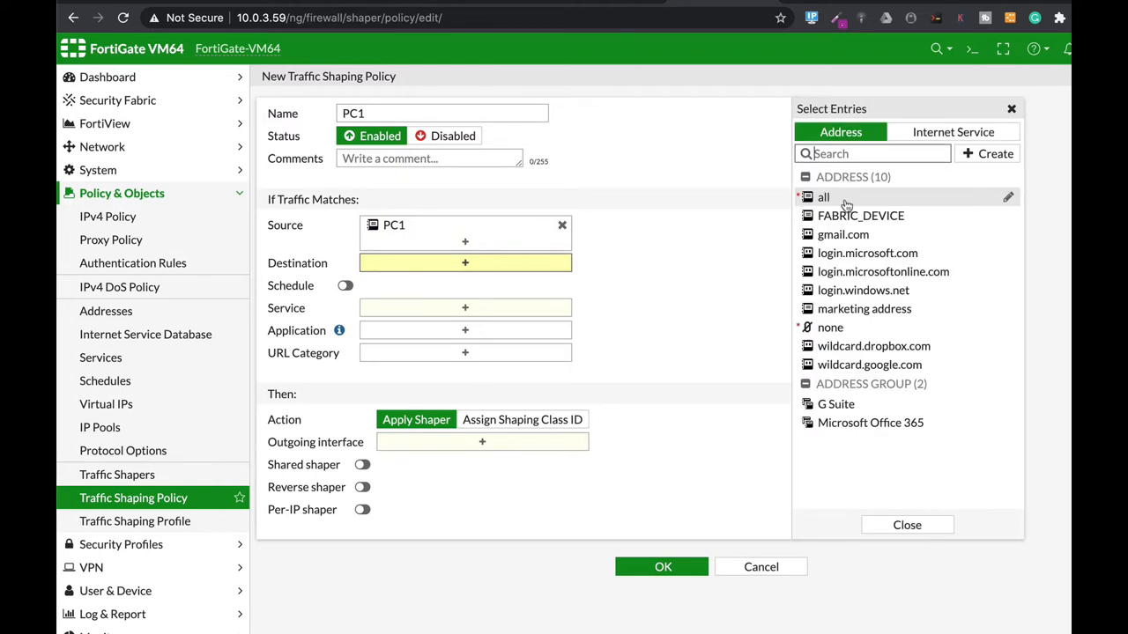
{"action": "left_click", "coordinate": [823, 198]}
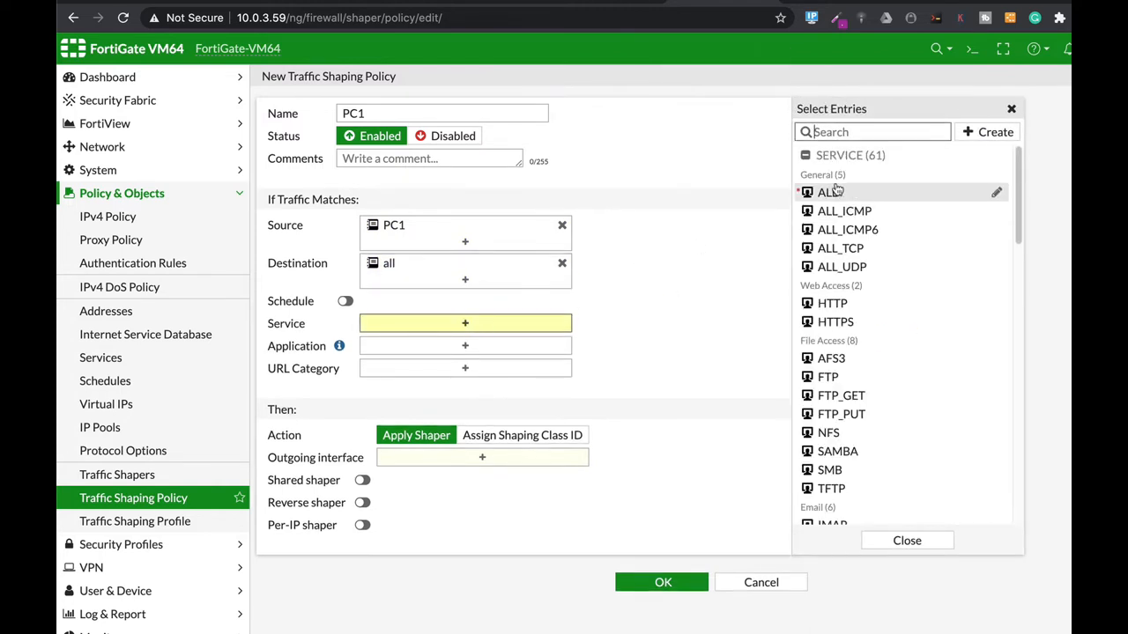
{"action": "left_click", "coordinate": [826, 192]}
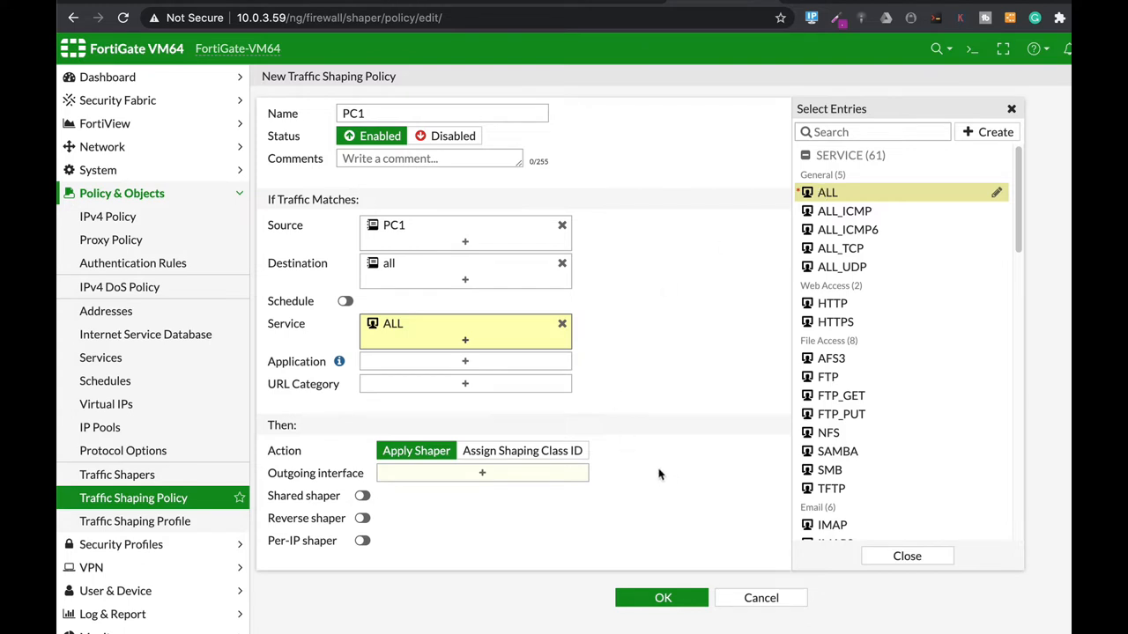
{"action": "mouse_move", "coordinate": [516, 516]}
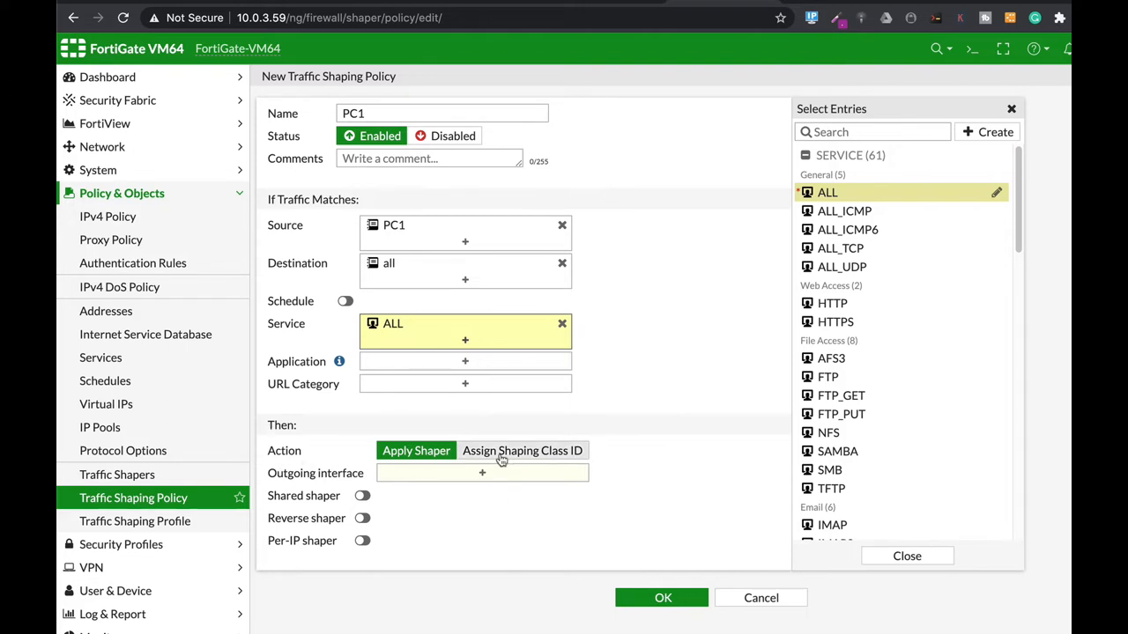
Set the action to Assign Shaping Class ID with outgoing interface WAN (port1).
{"action": "left_click", "coordinate": [522, 451]}
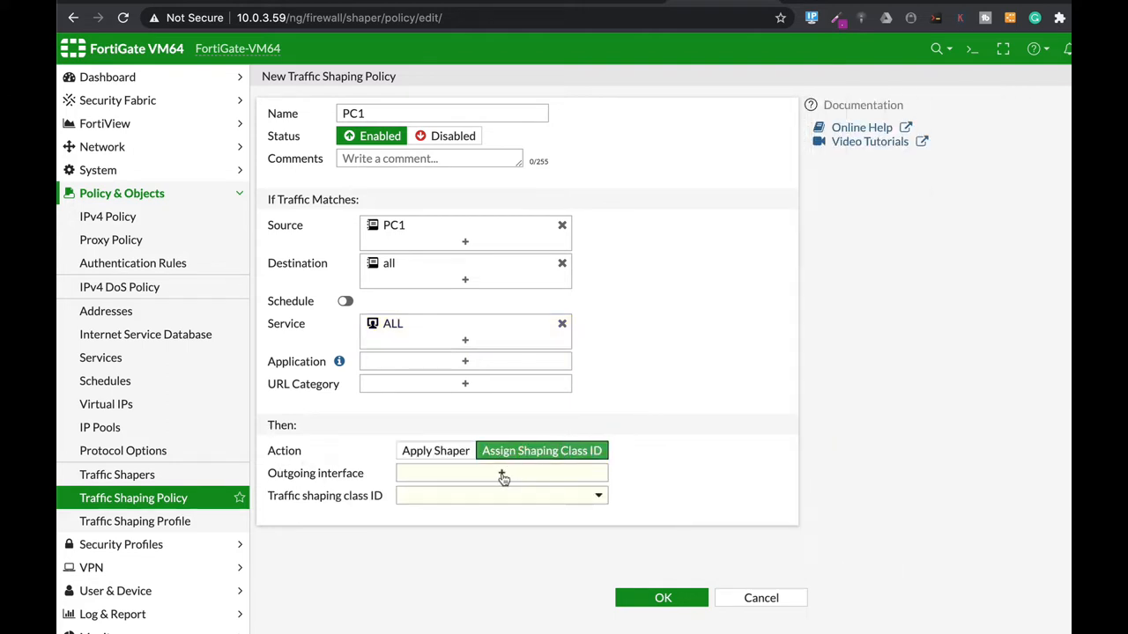
{"action": "left_click", "coordinate": [501, 473]}
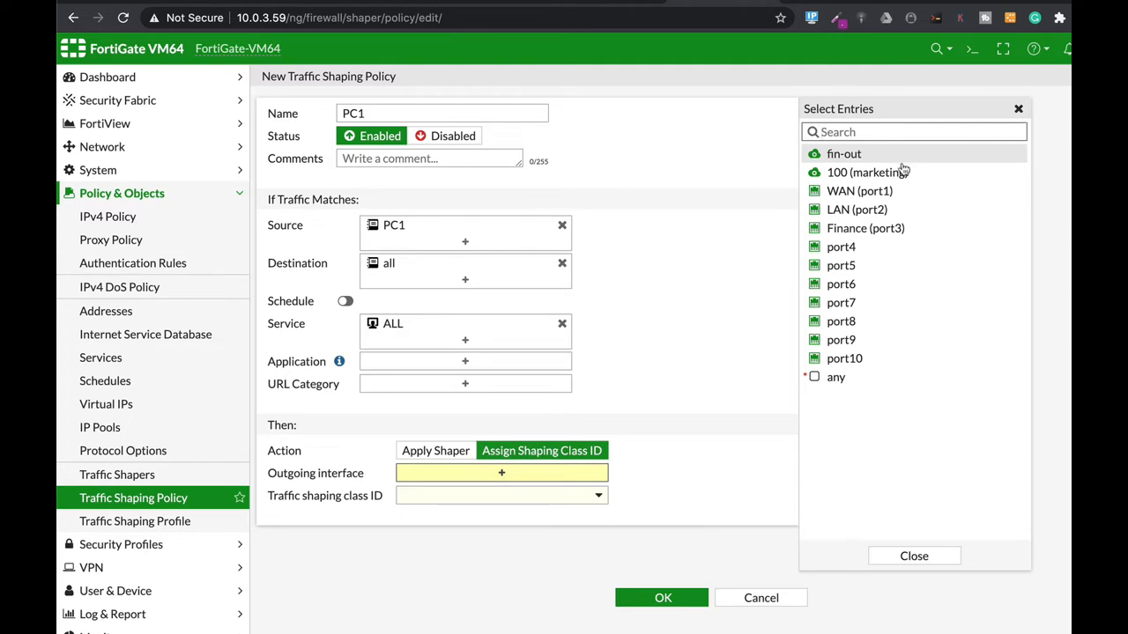
{"action": "left_click", "coordinate": [860, 190]}
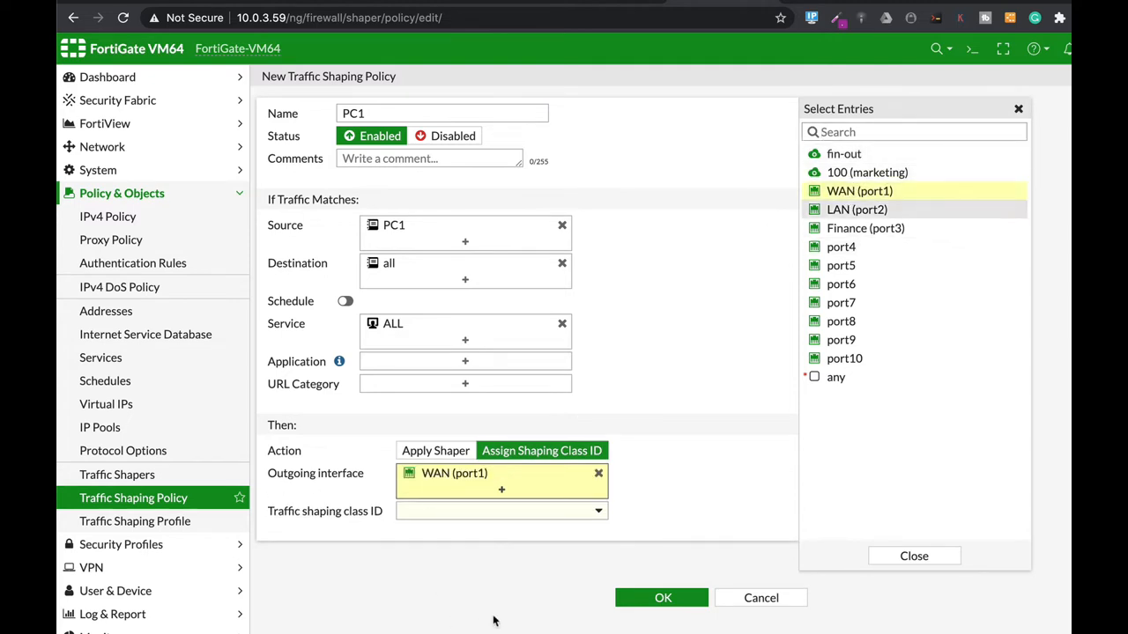
{"action": "left_click", "coordinate": [500, 511]}
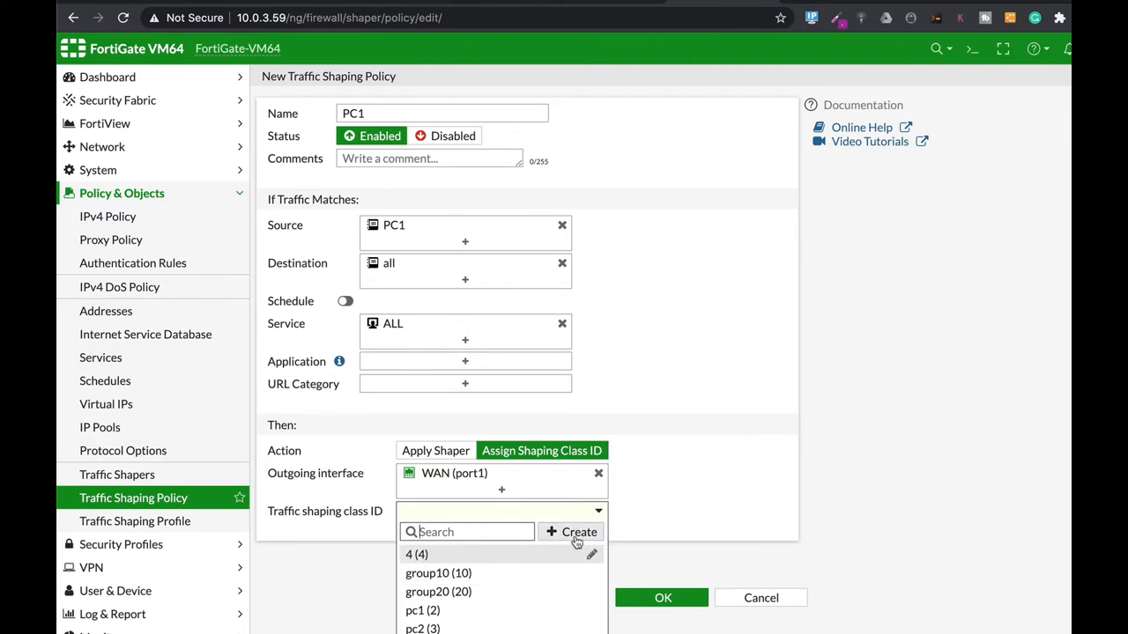
Create shaping class ID 5, assign it to the PC1 policy, and save the policy.
{"action": "left_click", "coordinate": [578, 532]}
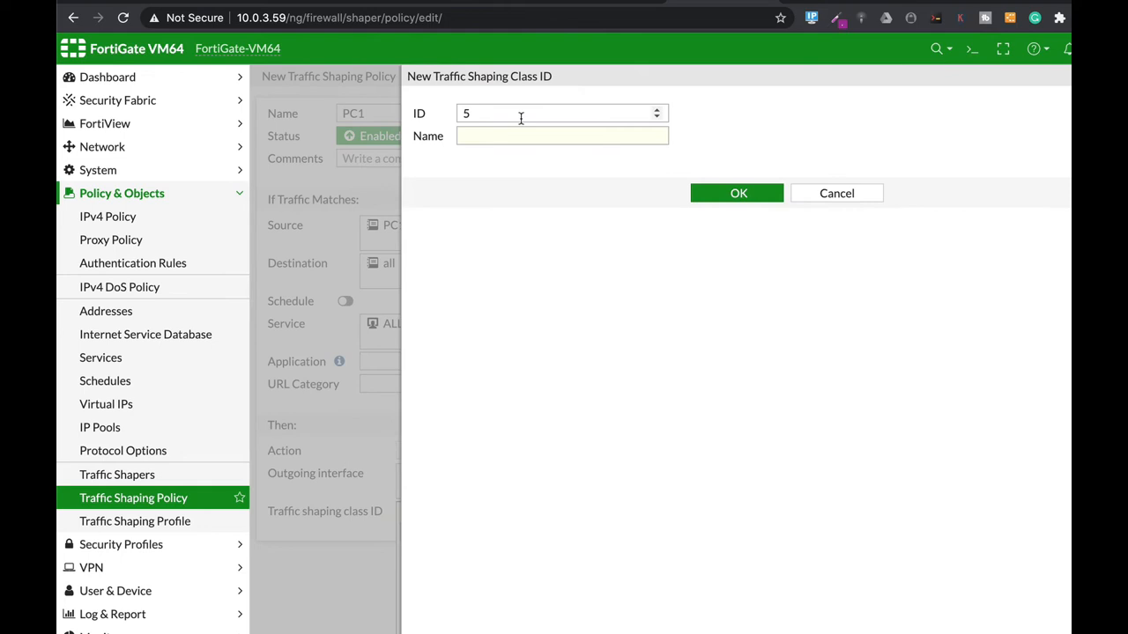
{"action": "type", "text": "18"}
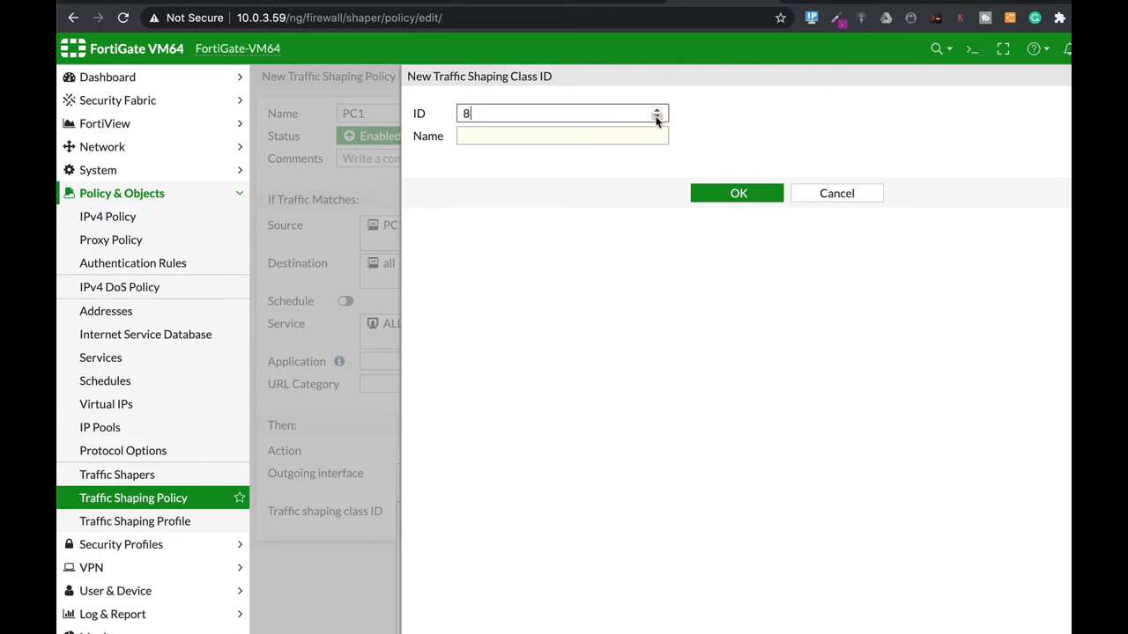
{"action": "type", "text": "5"}
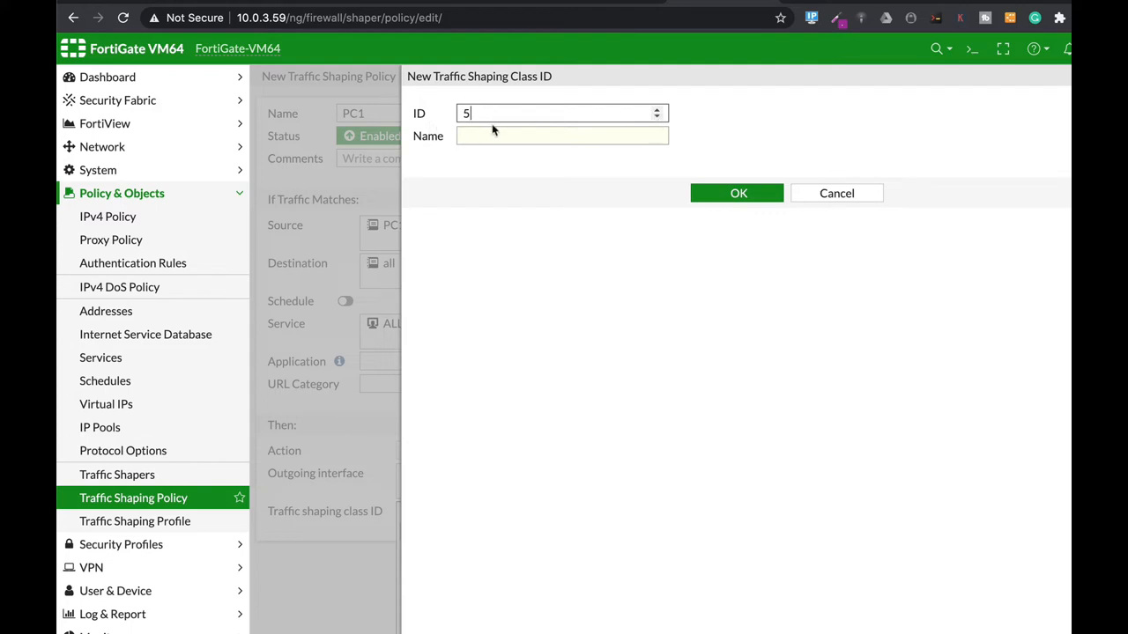
{"action": "type", "text": "5"}
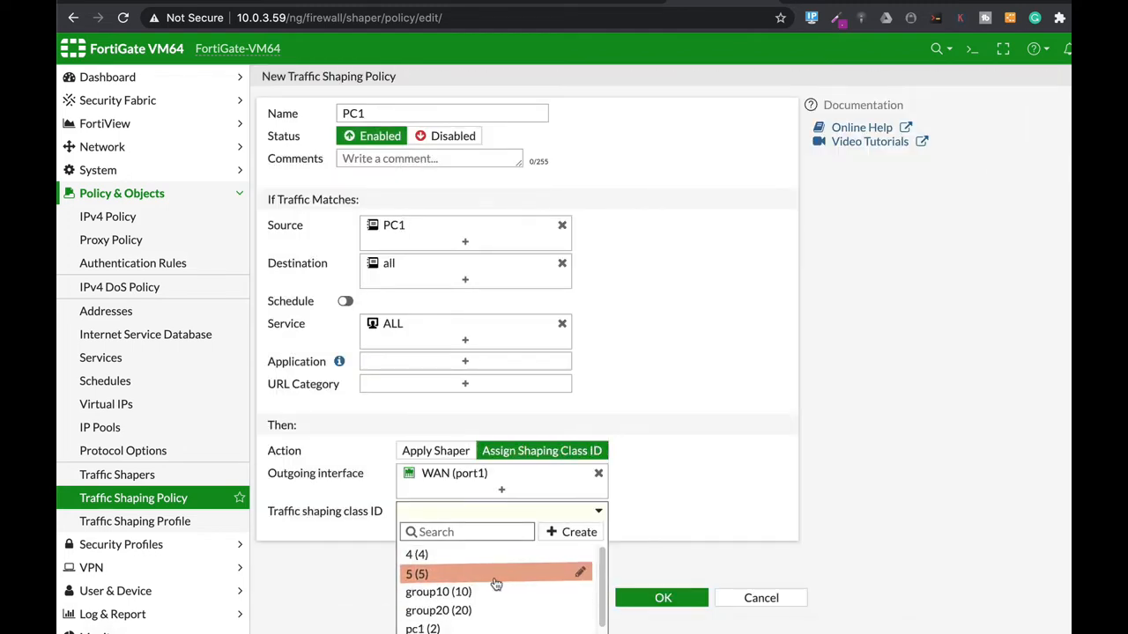
{"action": "left_click", "coordinate": [416, 575]}
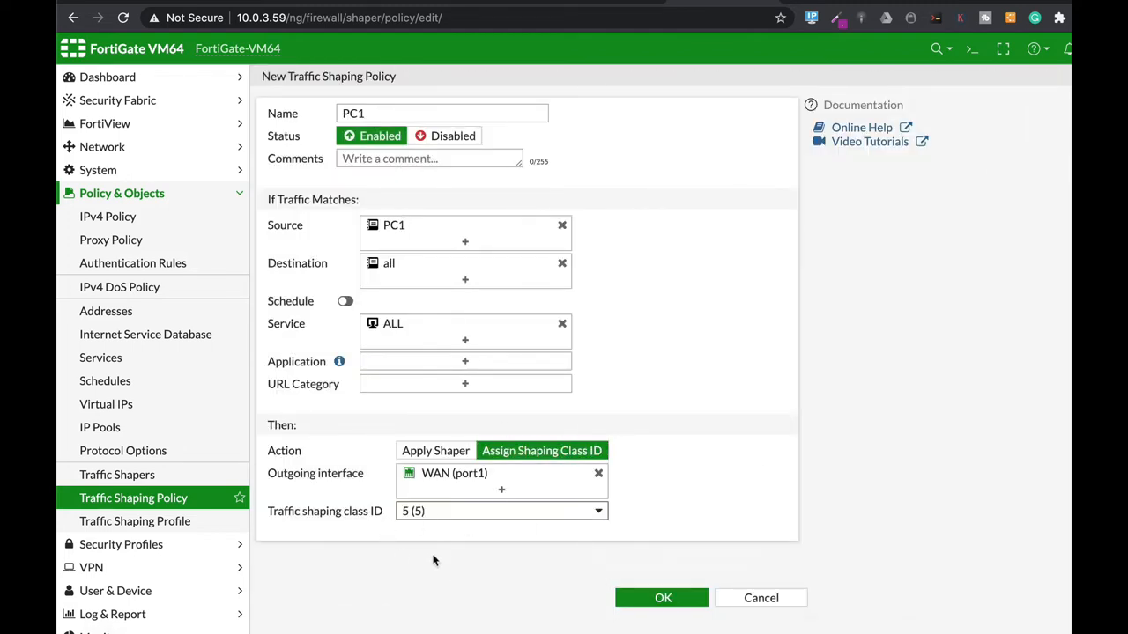
{"action": "left_click", "coordinate": [662, 598]}
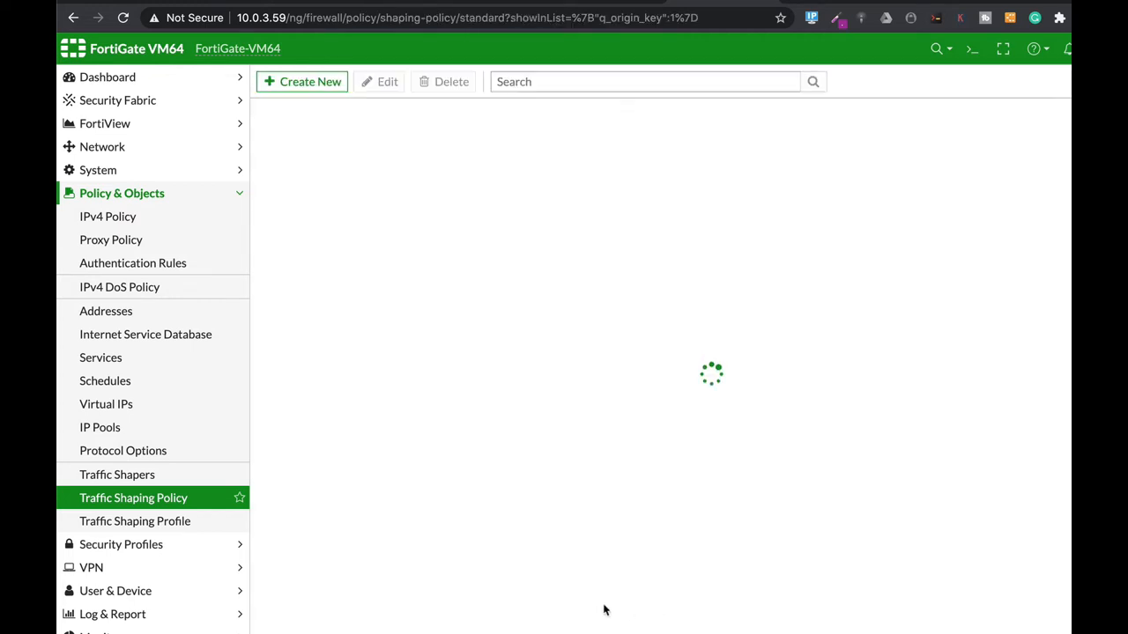
Start policy PC2 with source PC2, destination all, assigning a class ID out WAN (port1).
{"action": "left_click", "coordinate": [303, 81]}
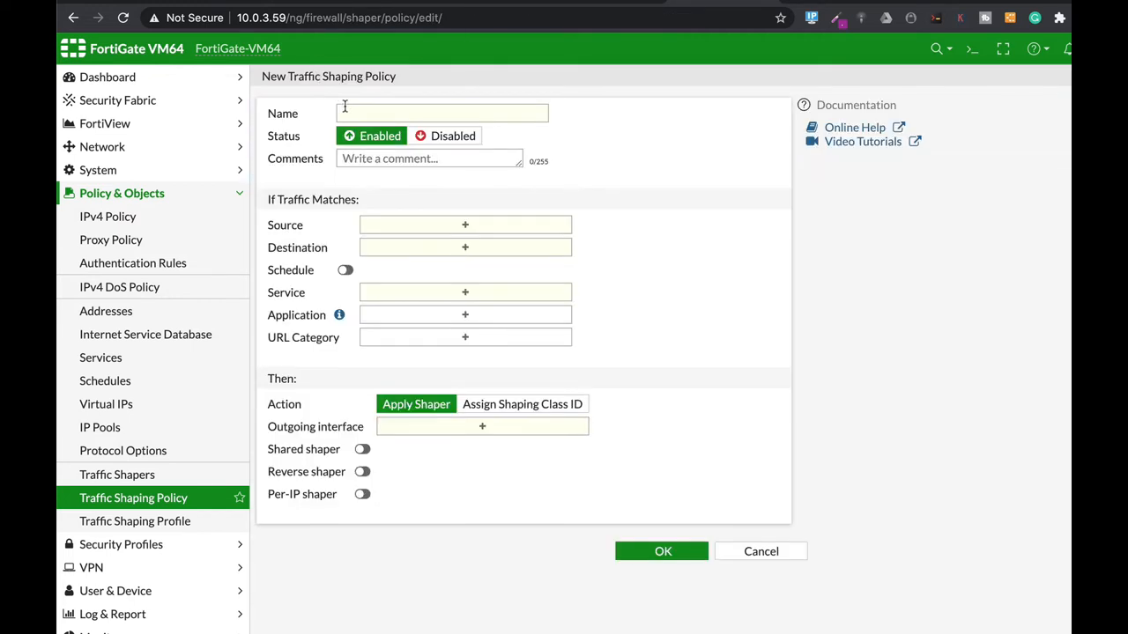
{"action": "type", "text": "PC2"}
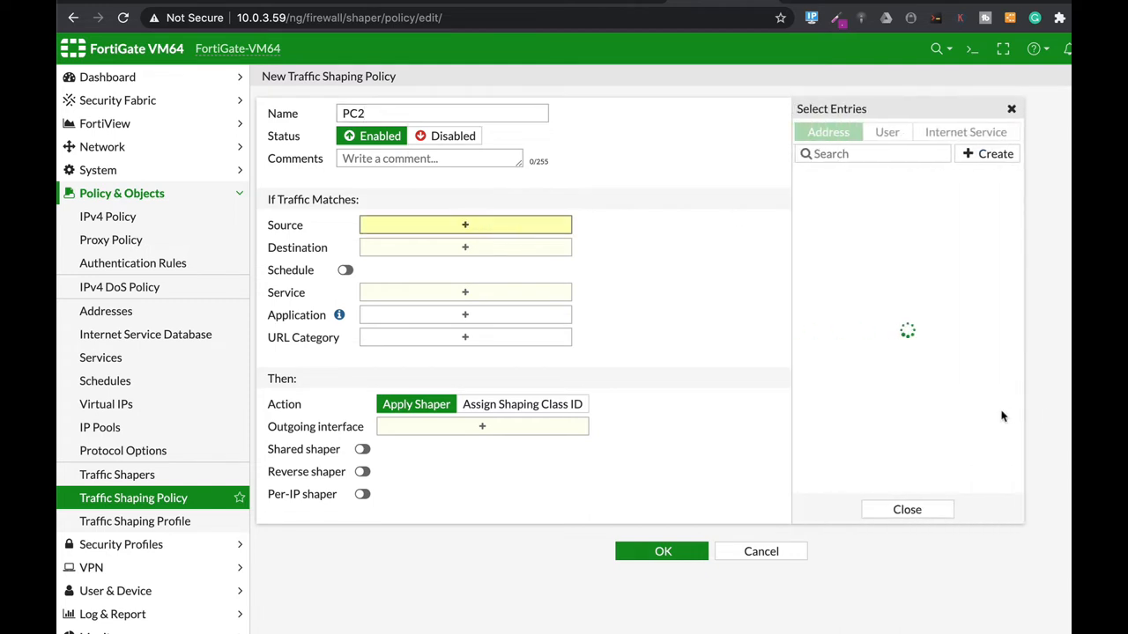
{"action": "left_click", "coordinate": [829, 363]}
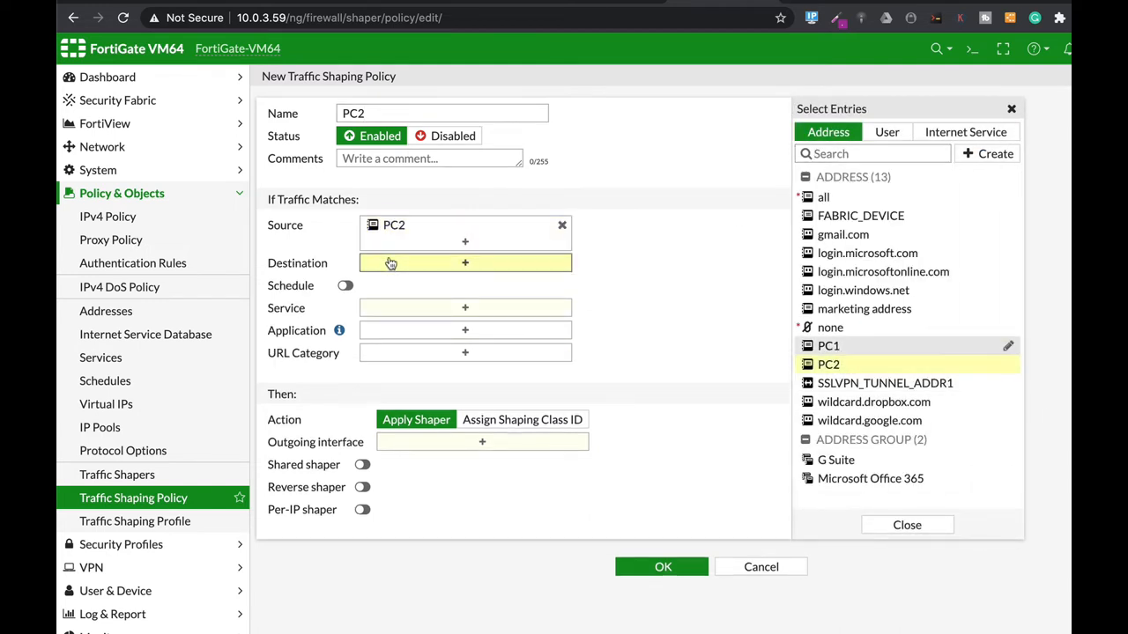
{"action": "left_click", "coordinate": [823, 198]}
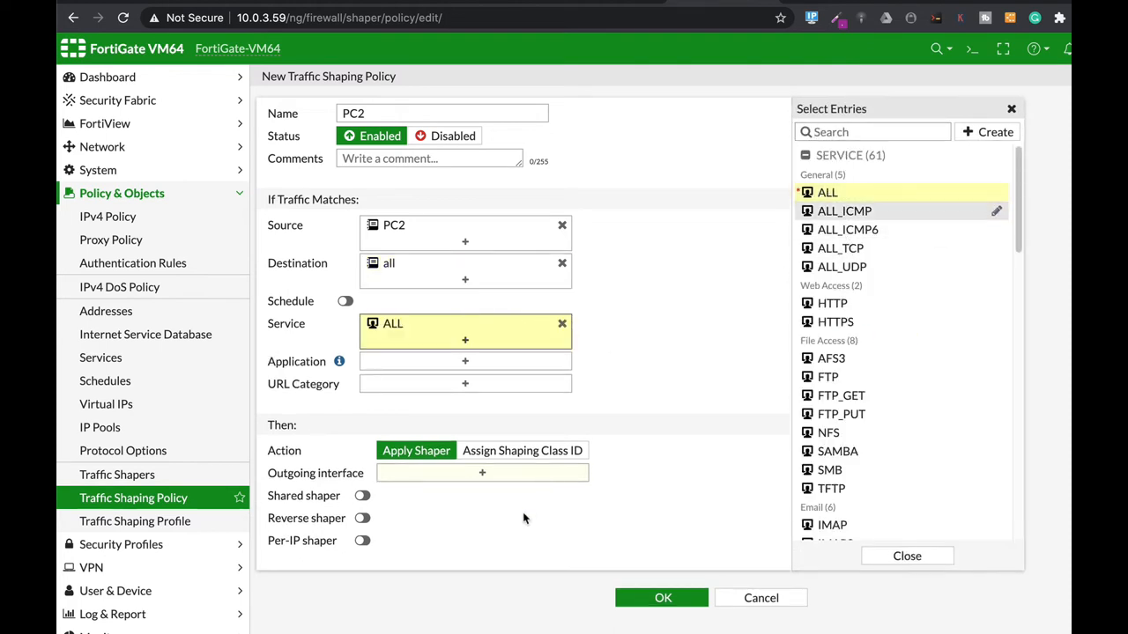
{"action": "left_click", "coordinate": [522, 451]}
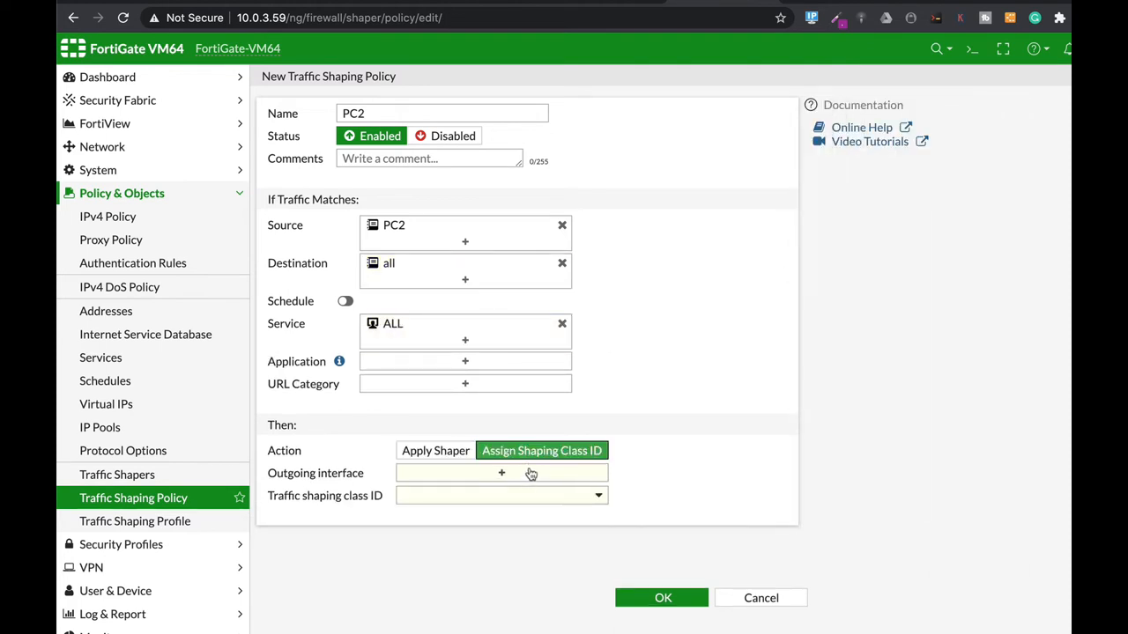
{"action": "left_click", "coordinate": [501, 472]}
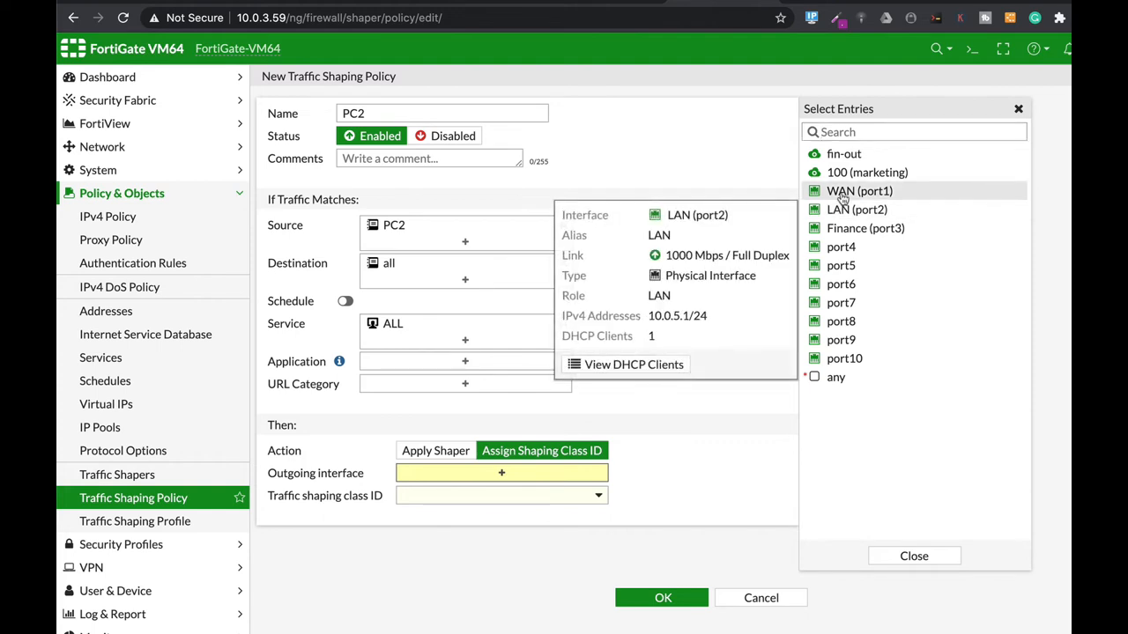
{"action": "left_click", "coordinate": [860, 190]}
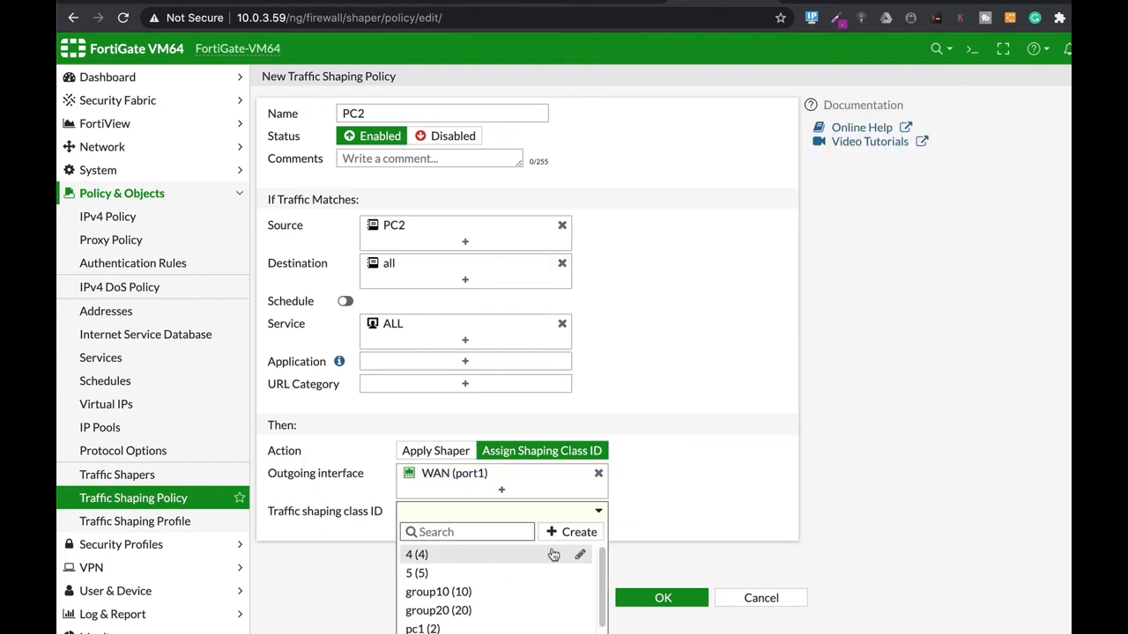
Create shaping class ID 6 for the PC2 policy and save it.
{"action": "left_click", "coordinate": [571, 532]}
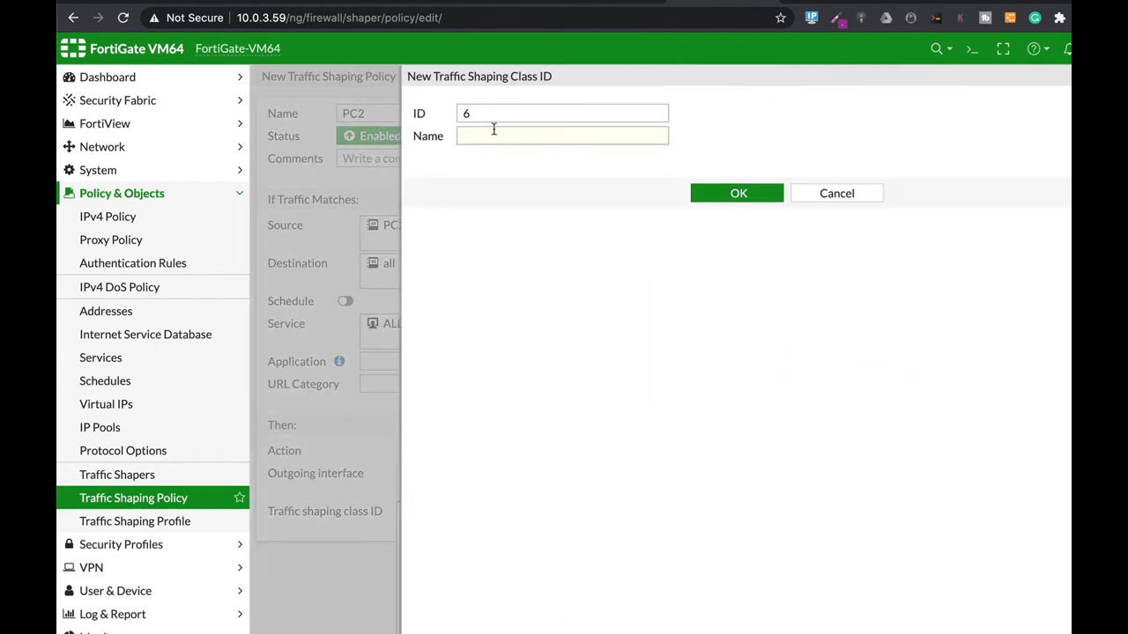
{"action": "type", "text": "6"}
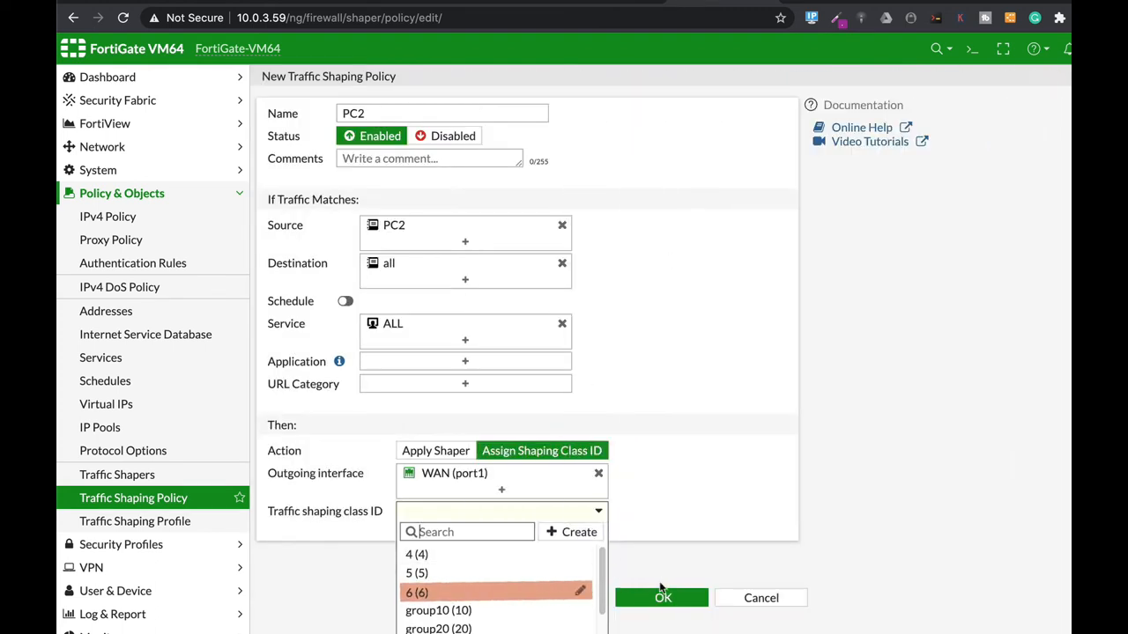
{"action": "left_click", "coordinate": [662, 598]}
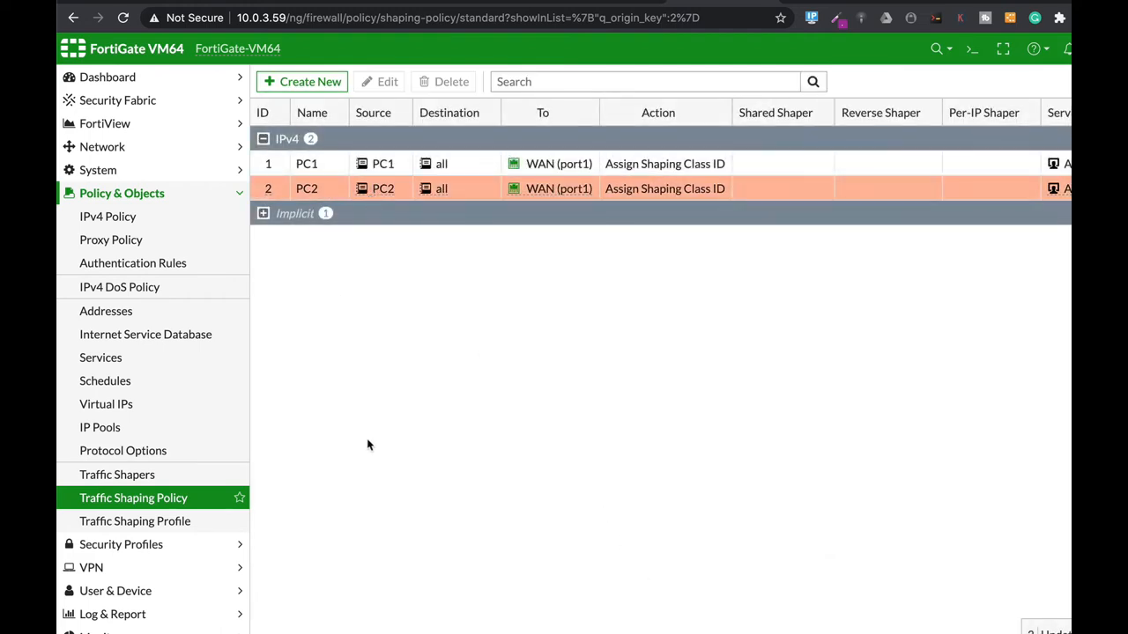
Create a new traffic shaping profile named Finance and start adding its first shaping class.
{"action": "left_click", "coordinate": [133, 521]}
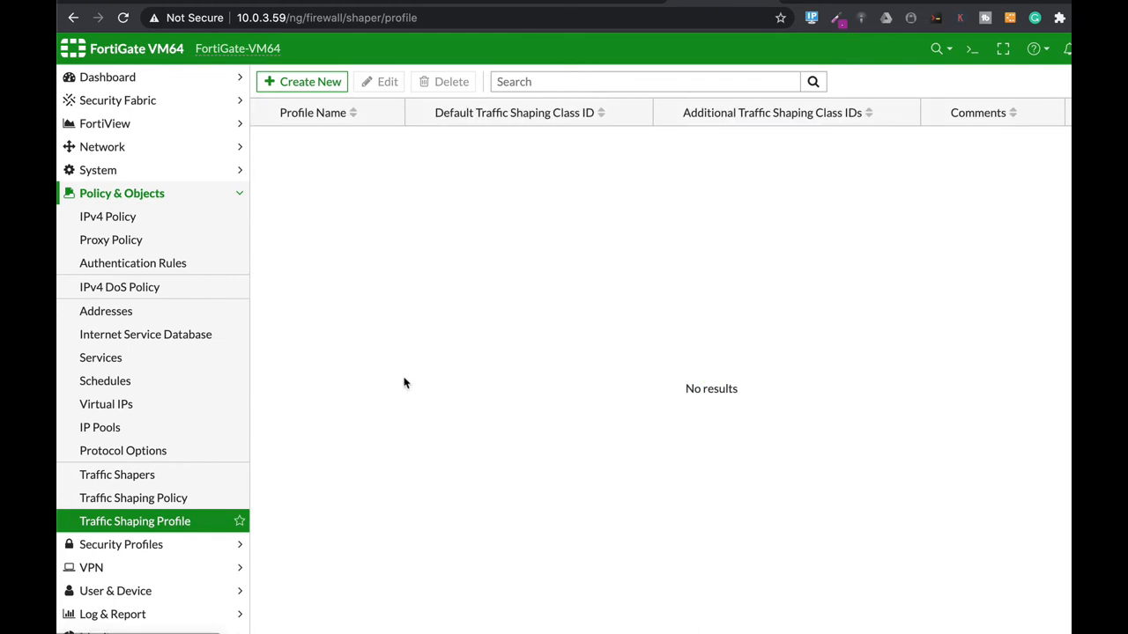
{"action": "left_click", "coordinate": [303, 81]}
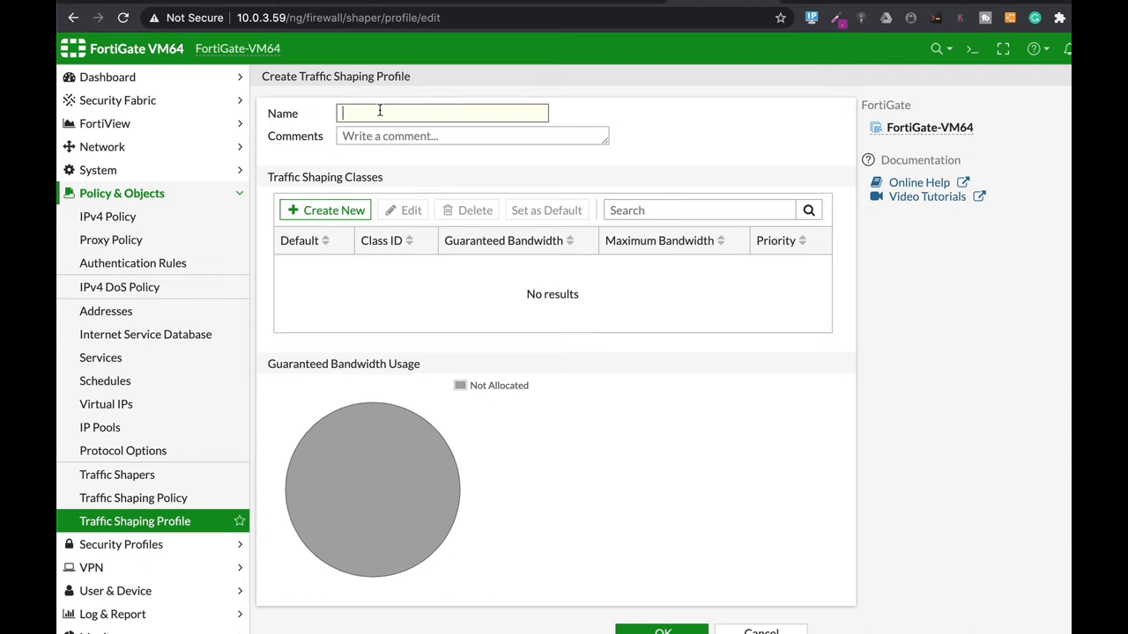
{"action": "type", "text": "F"}
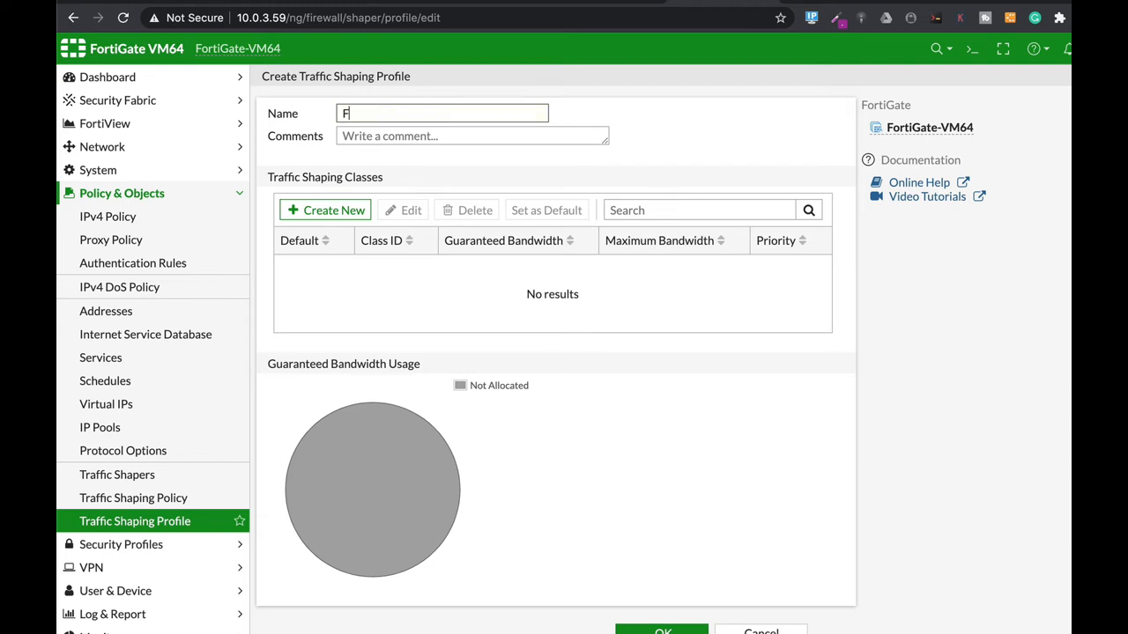
{"action": "type", "text": "inance"}
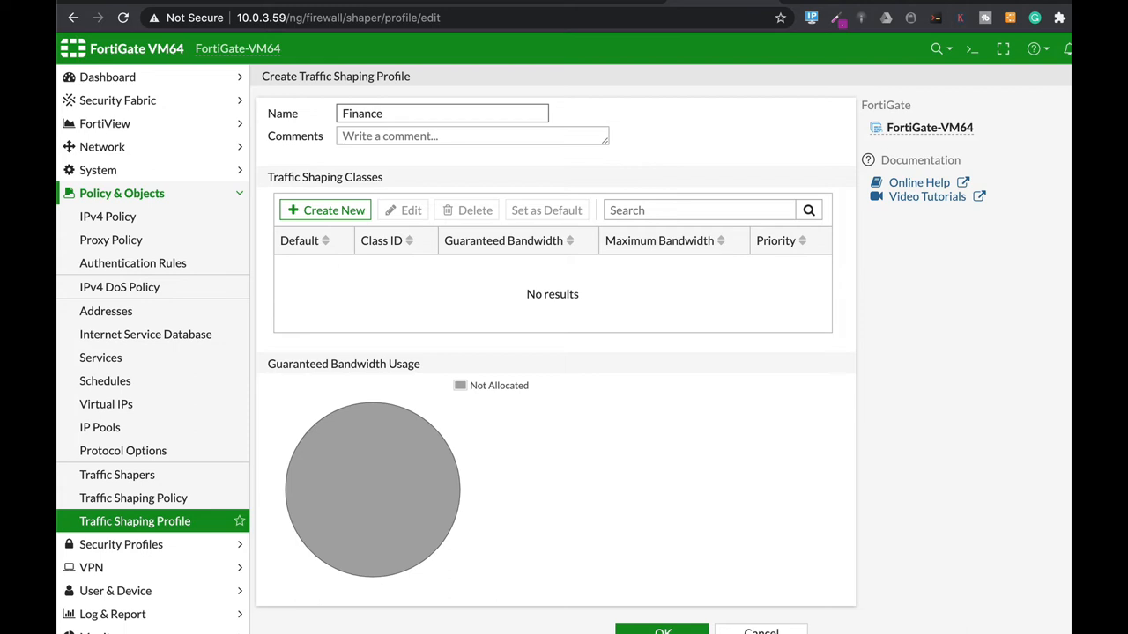
{"action": "left_click", "coordinate": [325, 210]}
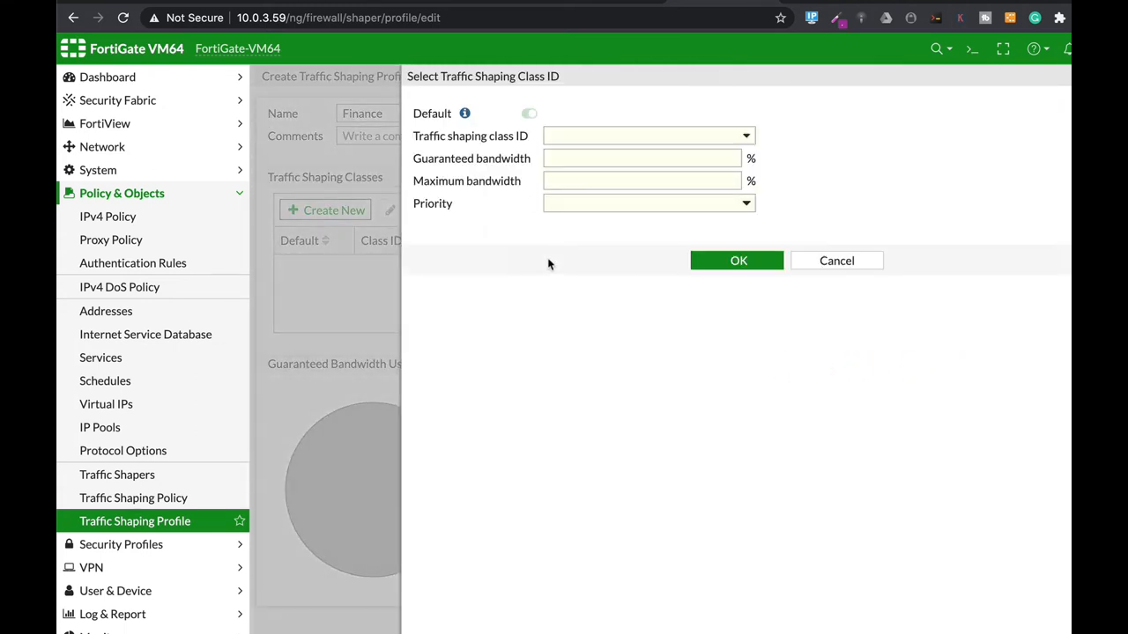
Add class ID 5 with 10% guaranteed and 10% maximum bandwidth, High priority.
{"action": "left_click", "coordinate": [649, 136]}
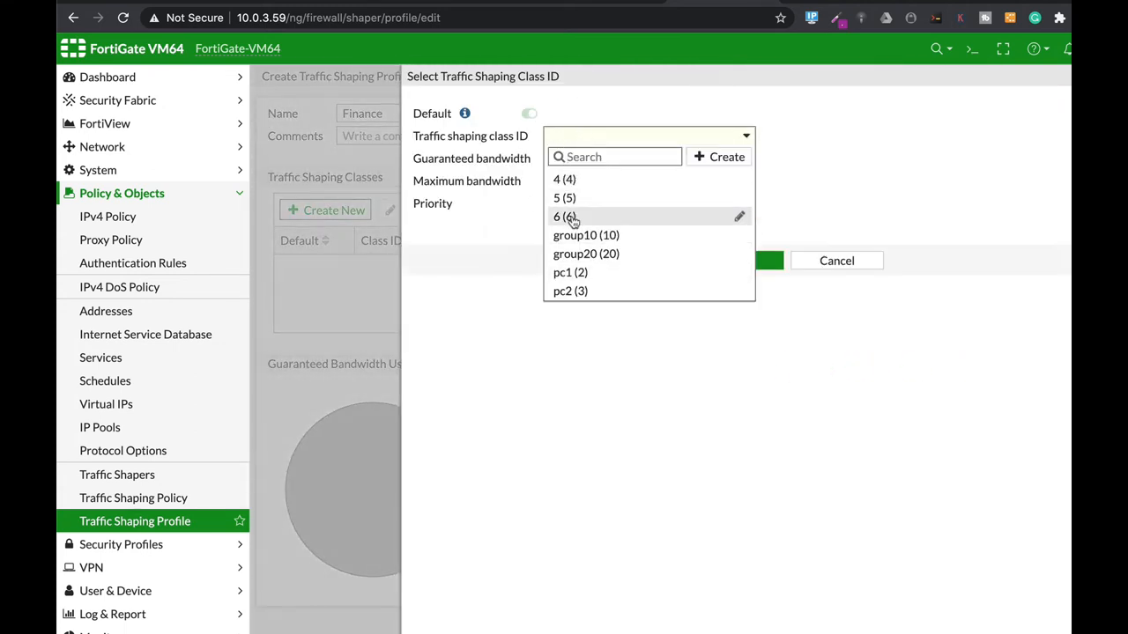
{"action": "mouse_move", "coordinate": [564, 197]}
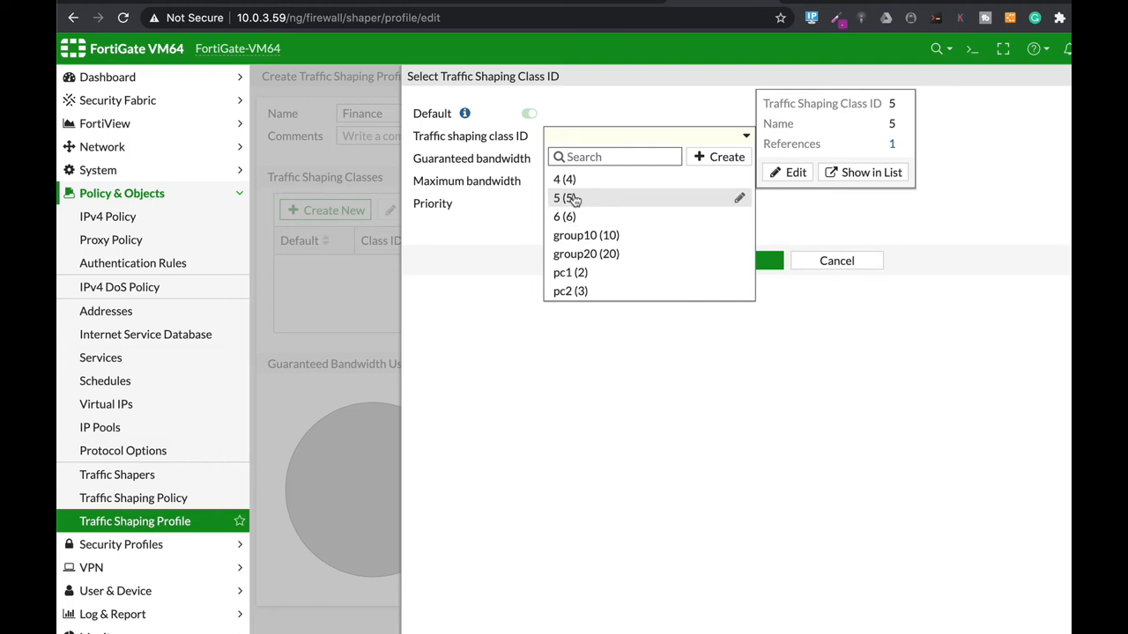
{"action": "left_click", "coordinate": [564, 197]}
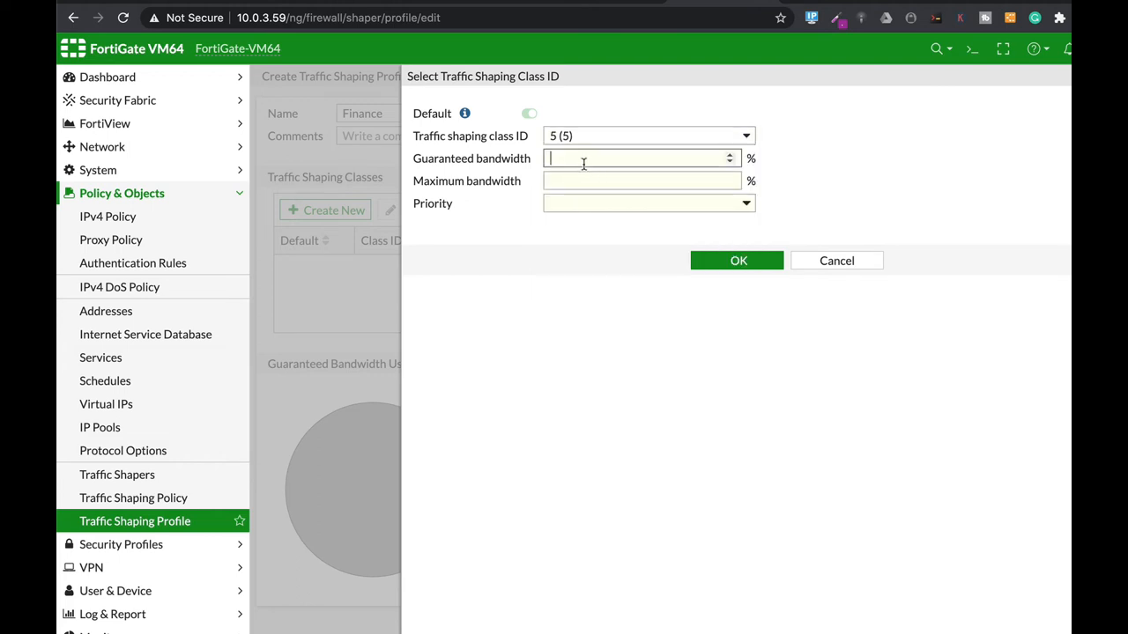
{"action": "type", "text": "10"}
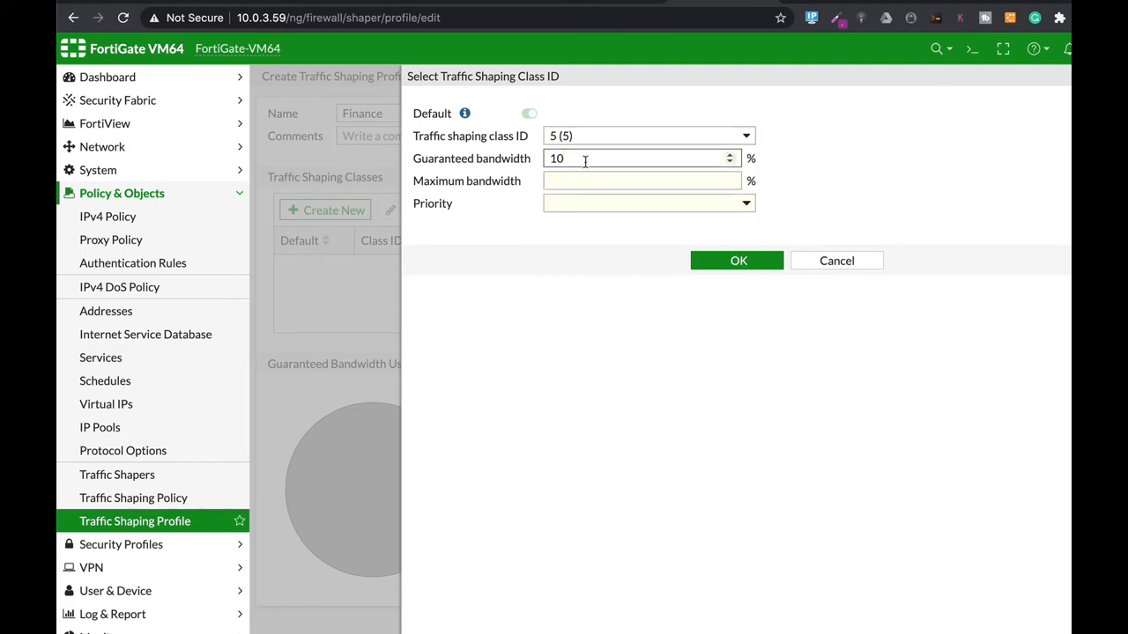
{"action": "type", "text": "10"}
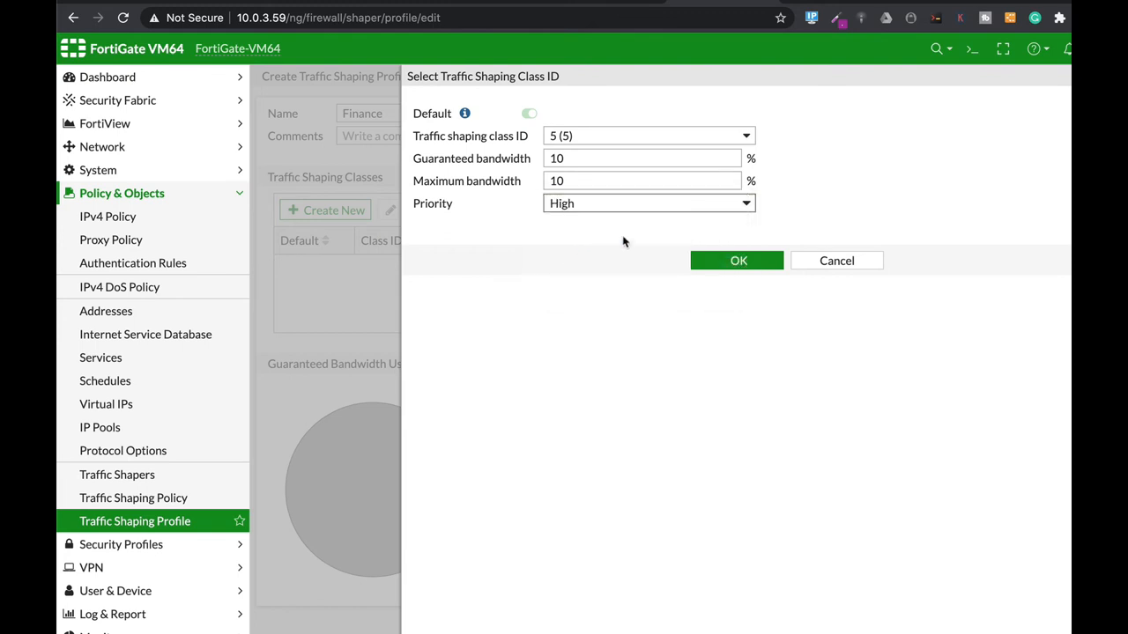
{"action": "left_click", "coordinate": [835, 261]}
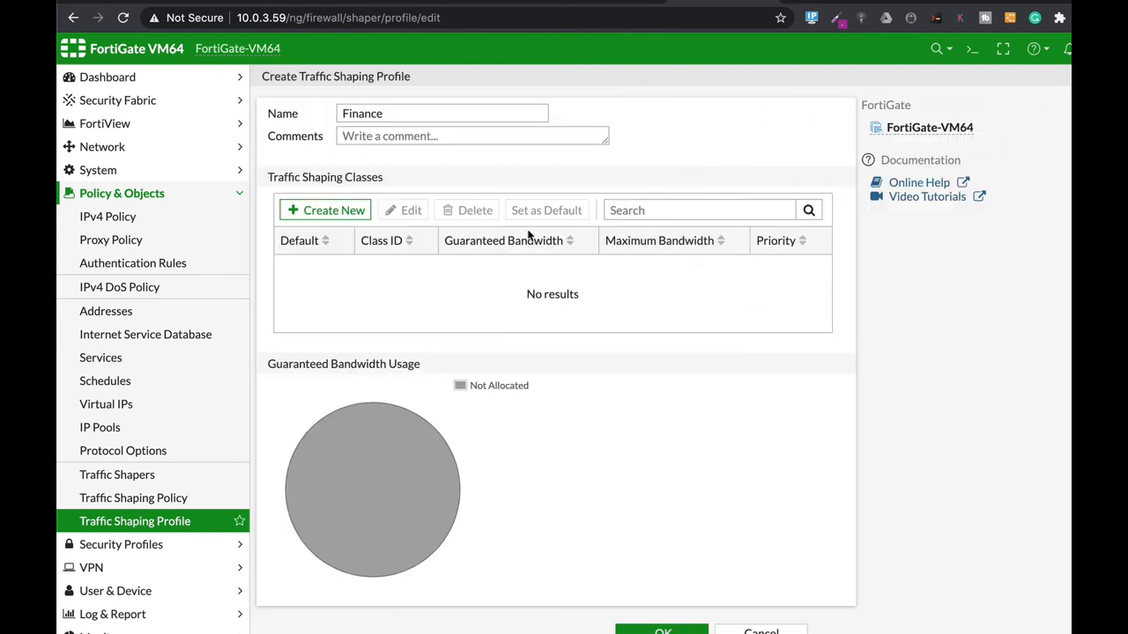
Add class ID 6 with 90% guaranteed and 90% maximum bandwidth, High priority.
{"action": "left_click", "coordinate": [328, 210]}
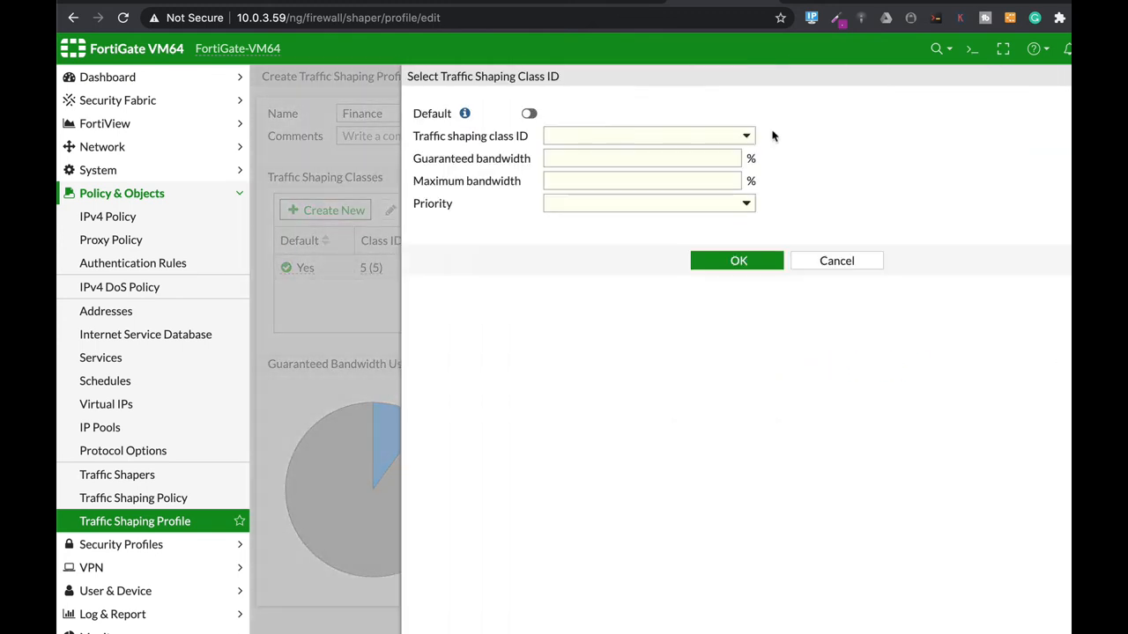
{"action": "left_click", "coordinate": [648, 136]}
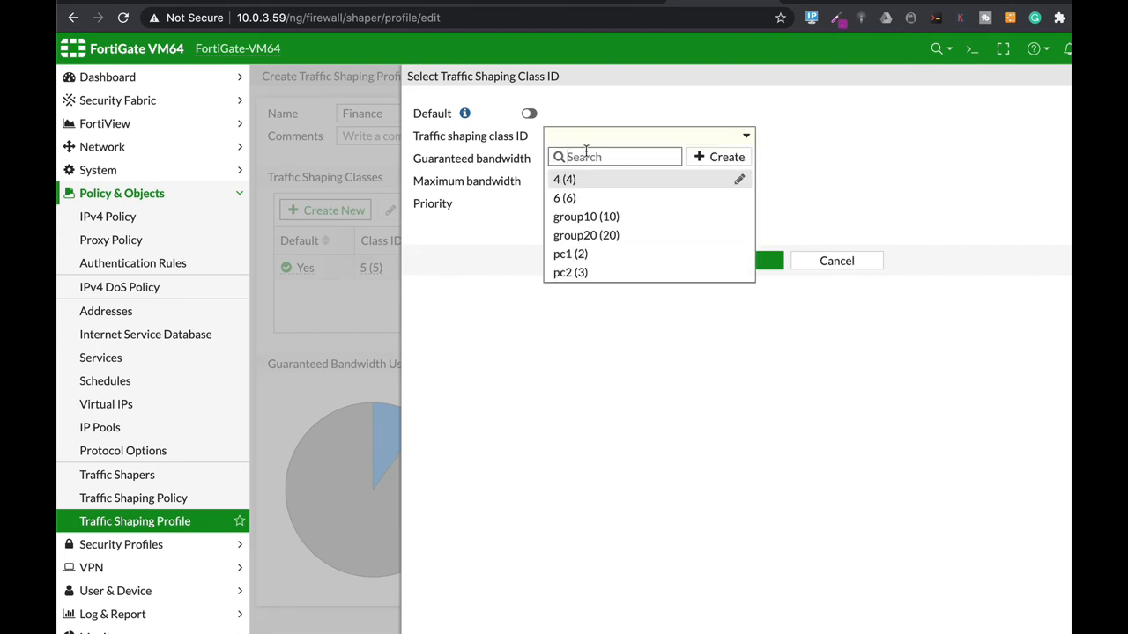
{"action": "left_click", "coordinate": [564, 197]}
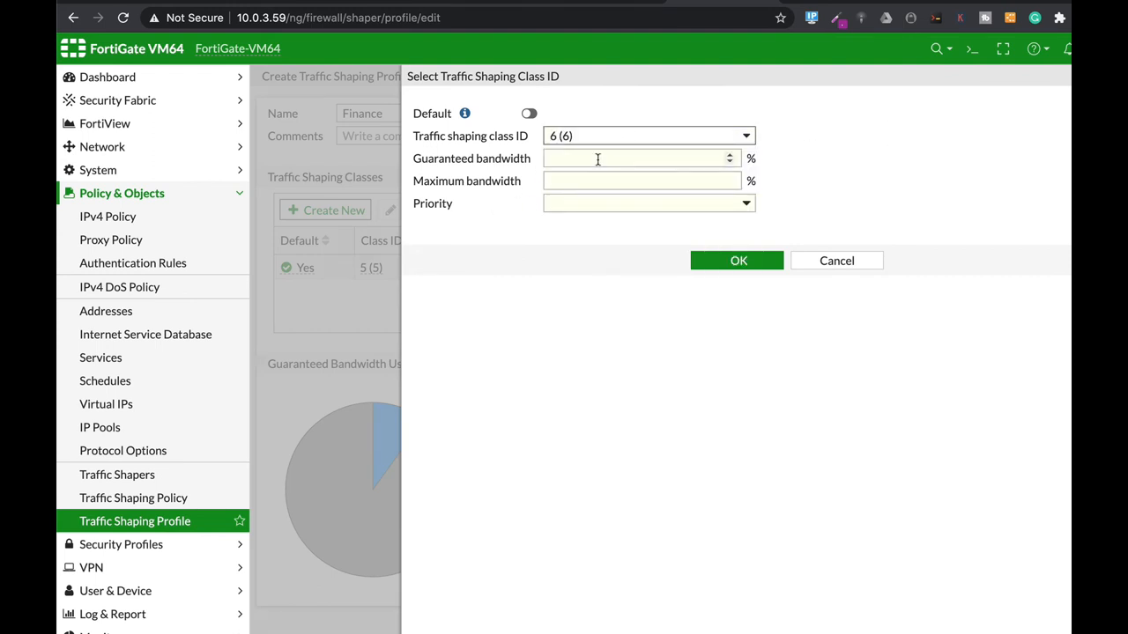
{"action": "type", "text": "90"}
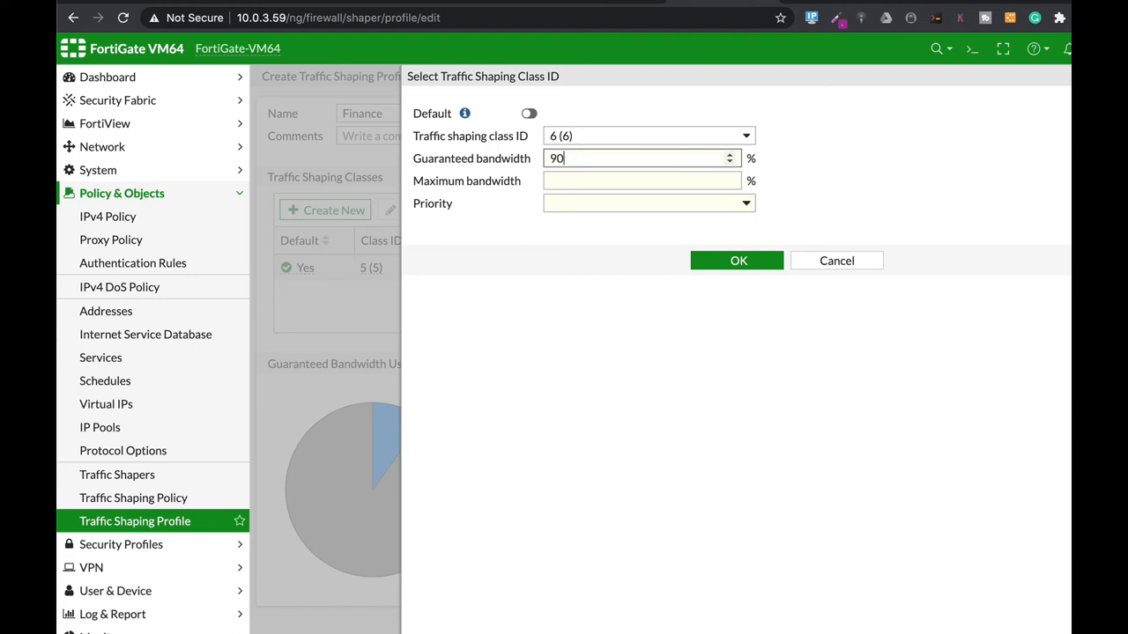
{"action": "left_click", "coordinate": [635, 180]}
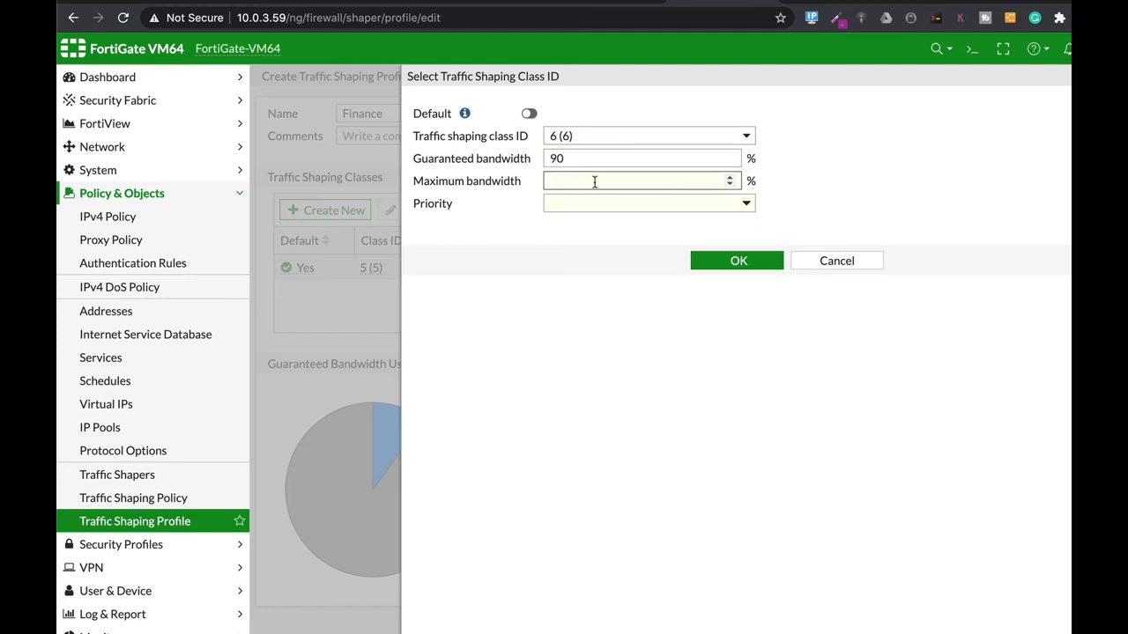
{"action": "left_click", "coordinate": [648, 203]}
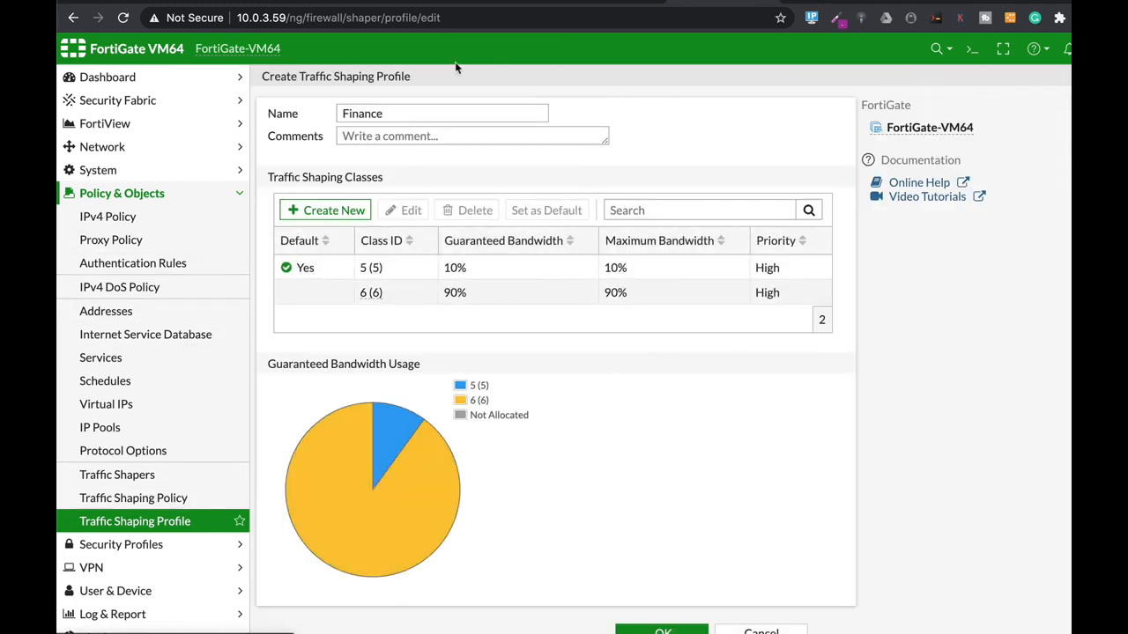
{"action": "mouse_move", "coordinate": [407, 292]}
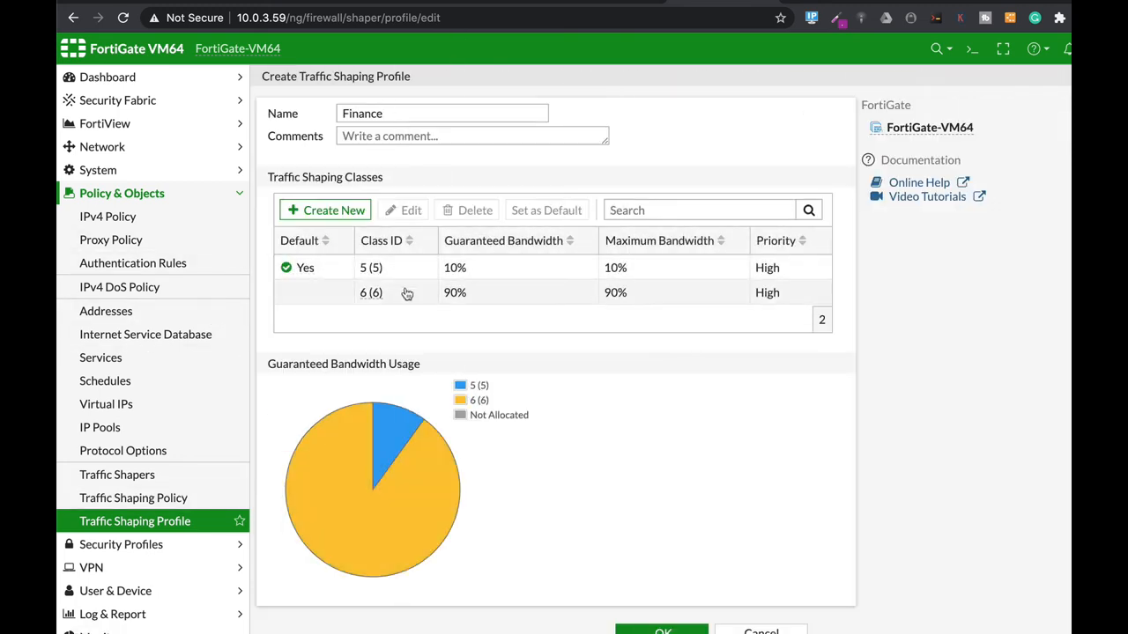
{"action": "mouse_move", "coordinate": [574, 307]}
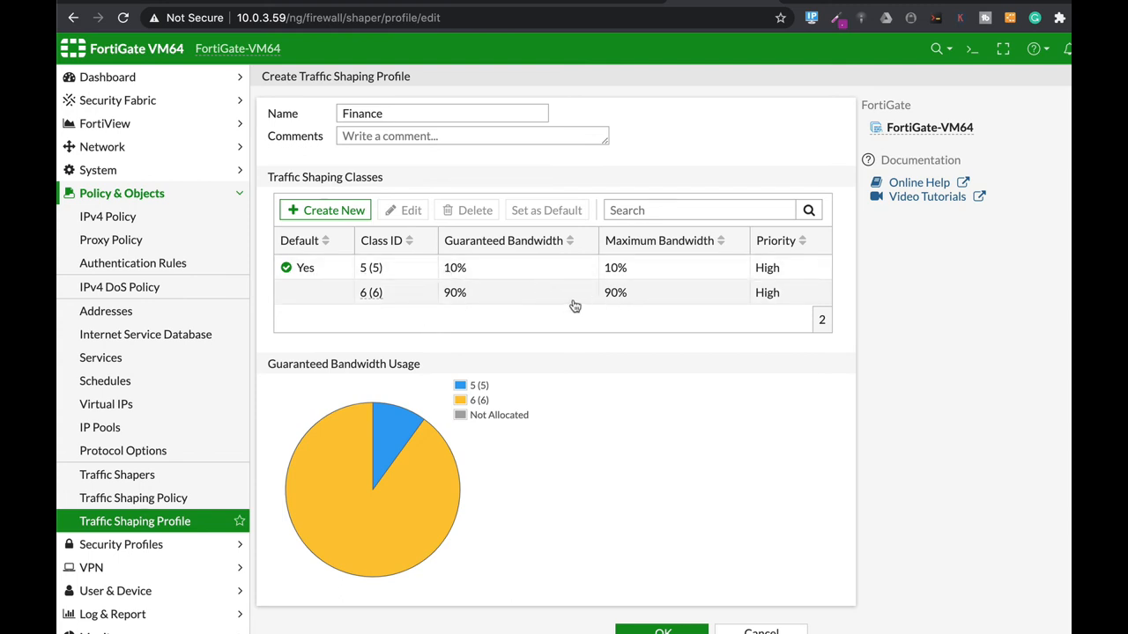
{"action": "mouse_move", "coordinate": [599, 283]}
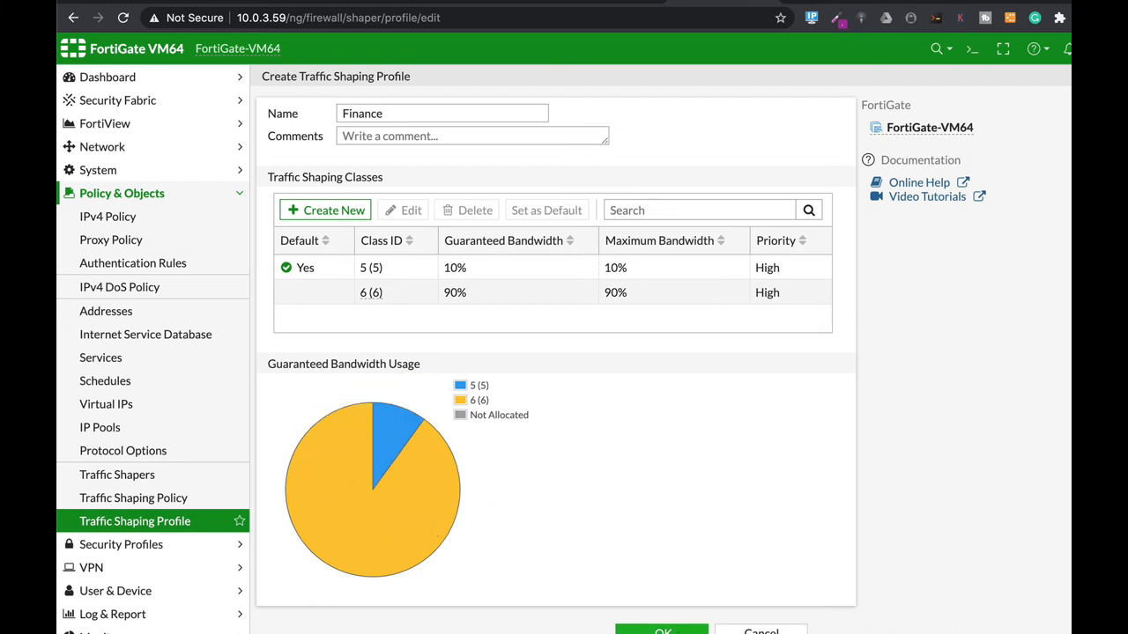
Save the Finance profile and open the Finance (port3) interface editor from Network Interfaces.
{"action": "left_click", "coordinate": [663, 631]}
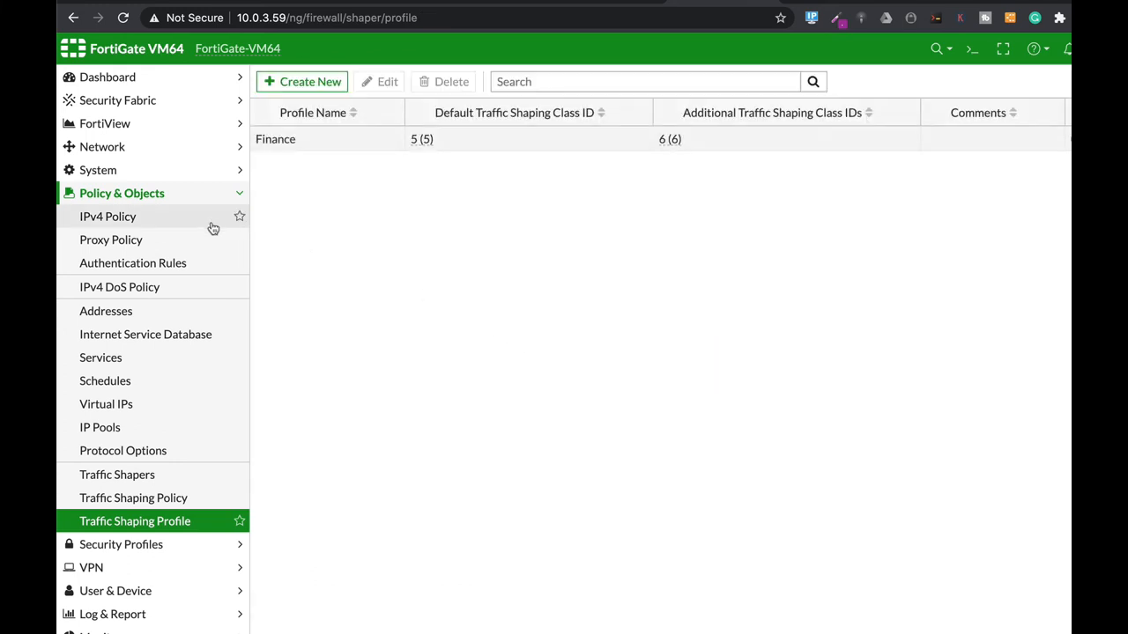
{"action": "left_click", "coordinate": [102, 147]}
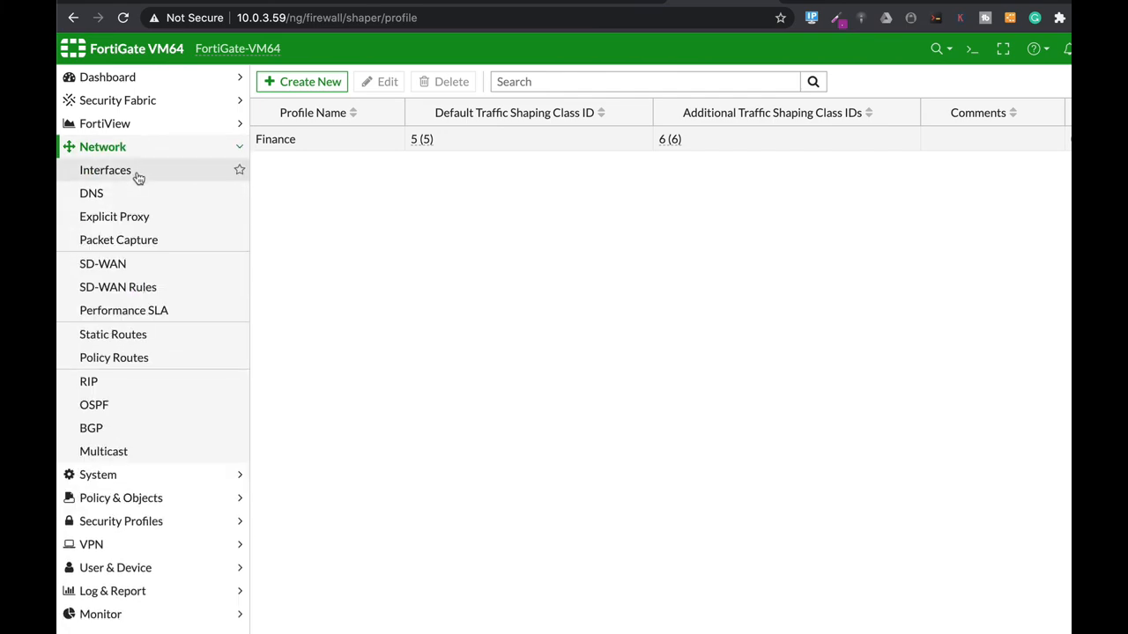
{"action": "left_click", "coordinate": [106, 169]}
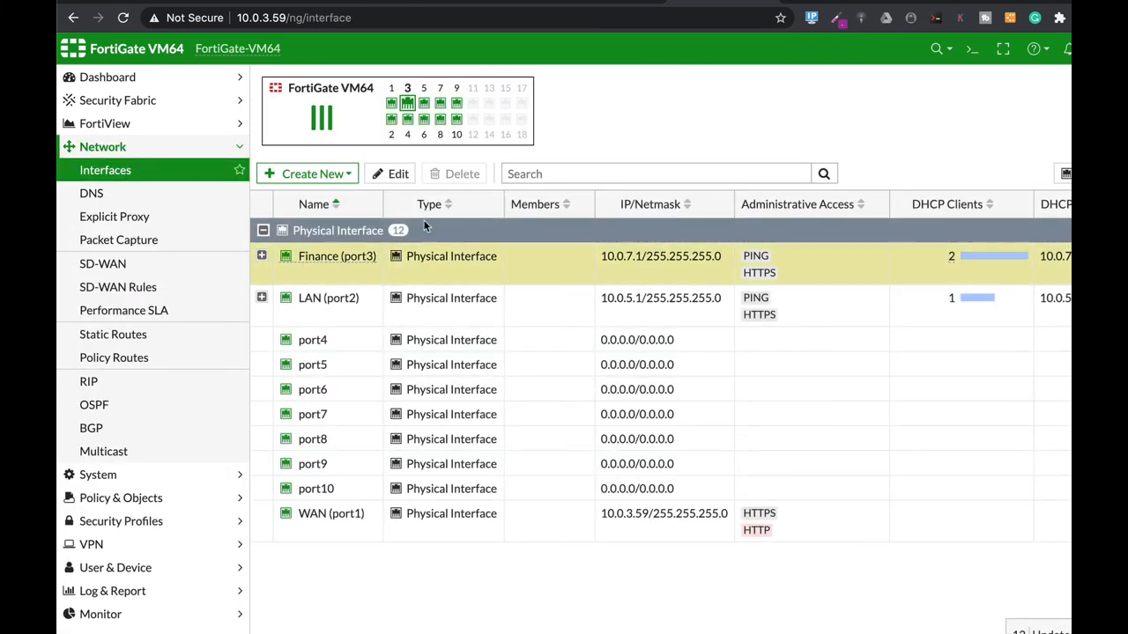
{"action": "double_click", "coordinate": [336, 256]}
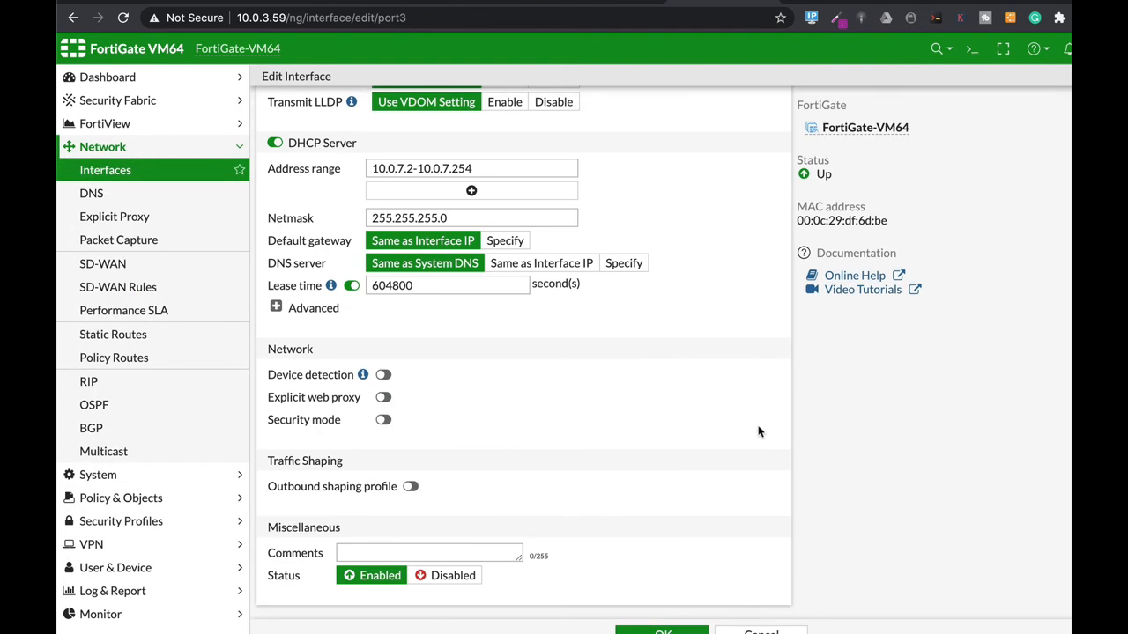
{"action": "mouse_move", "coordinate": [296, 472]}
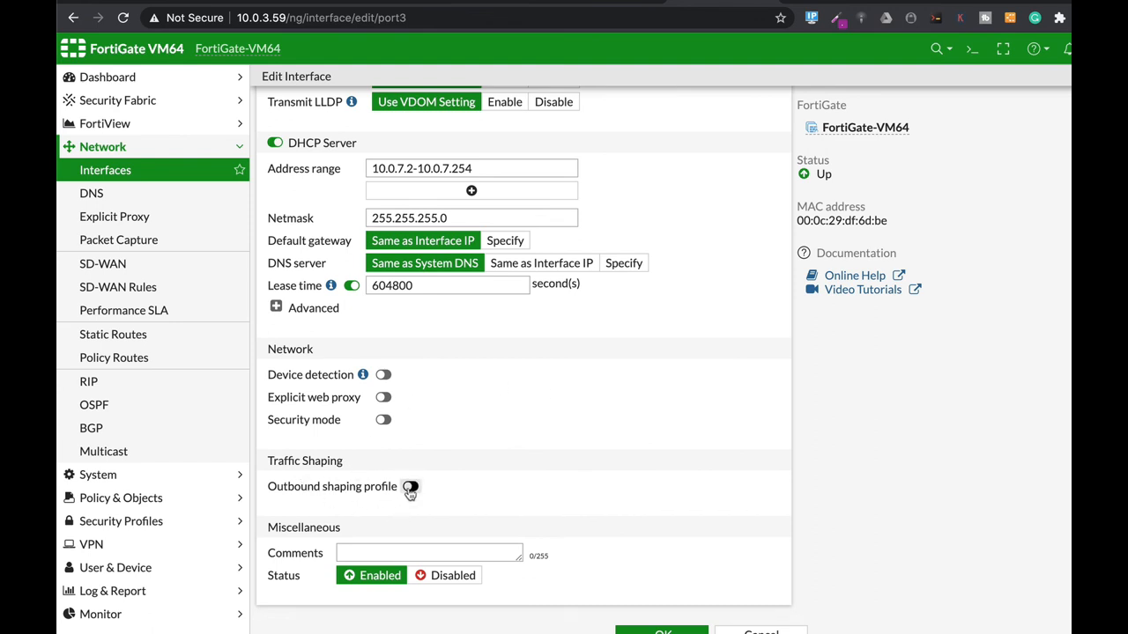
Enable outbound shaping profile Finance and outbound bandwidth 100 kbps on the interface.
{"action": "left_click", "coordinate": [409, 486]}
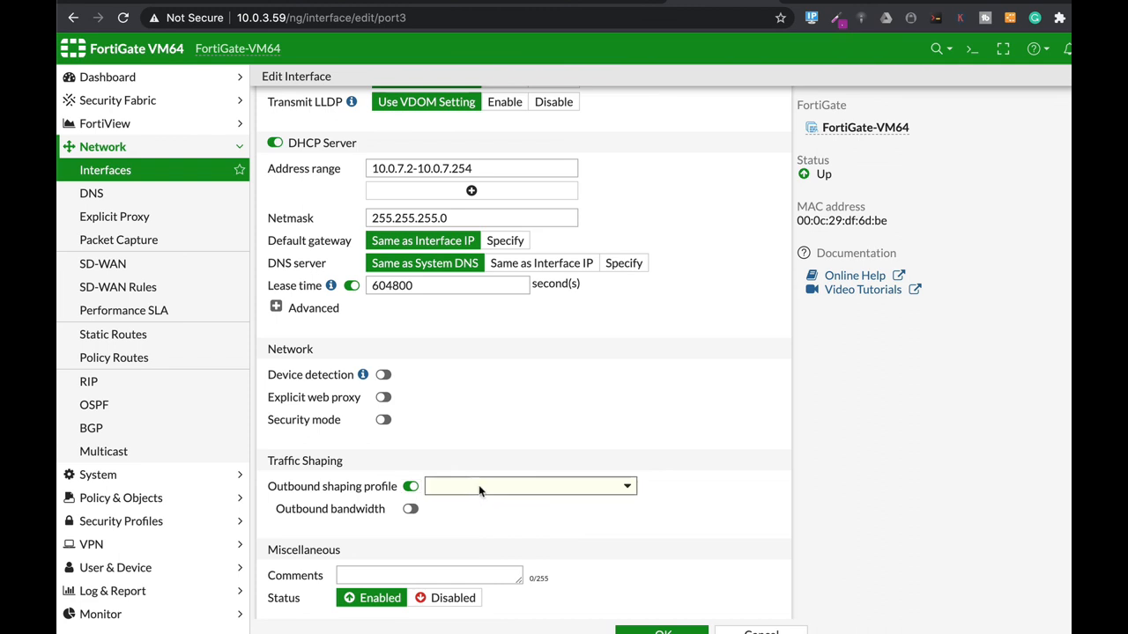
{"action": "left_click", "coordinate": [528, 487]}
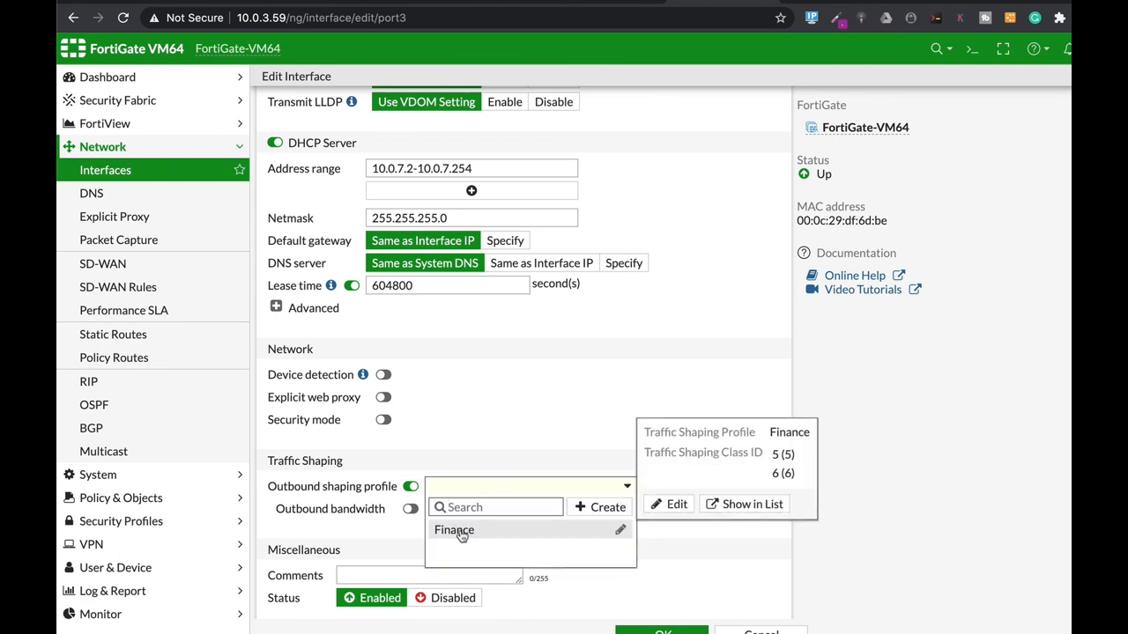
{"action": "left_click", "coordinate": [454, 529]}
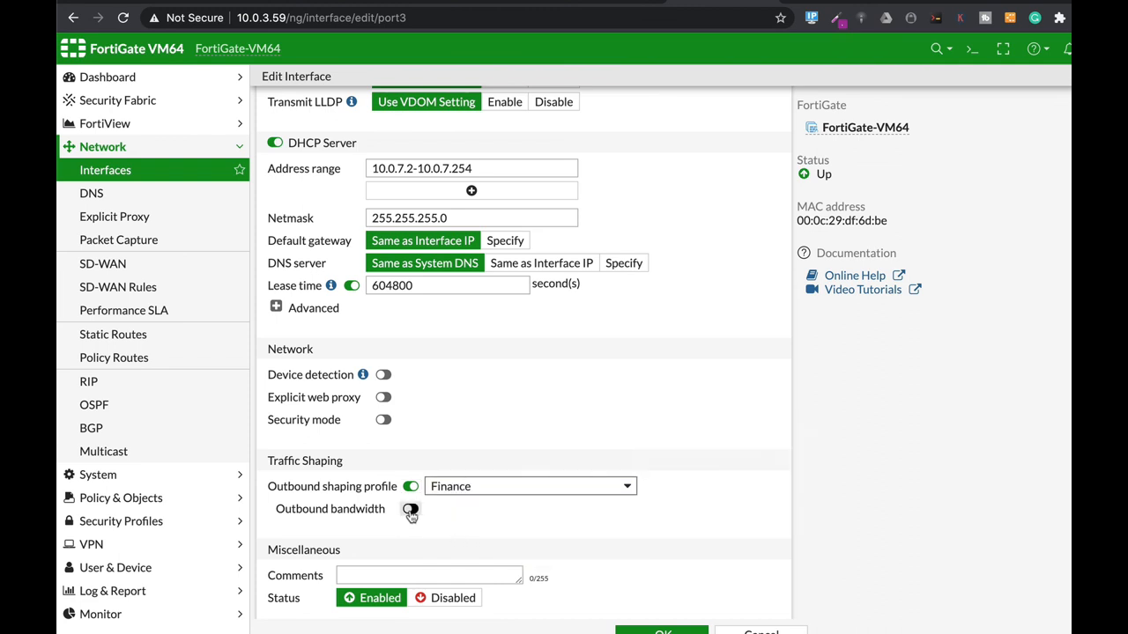
{"action": "left_click", "coordinate": [409, 510]}
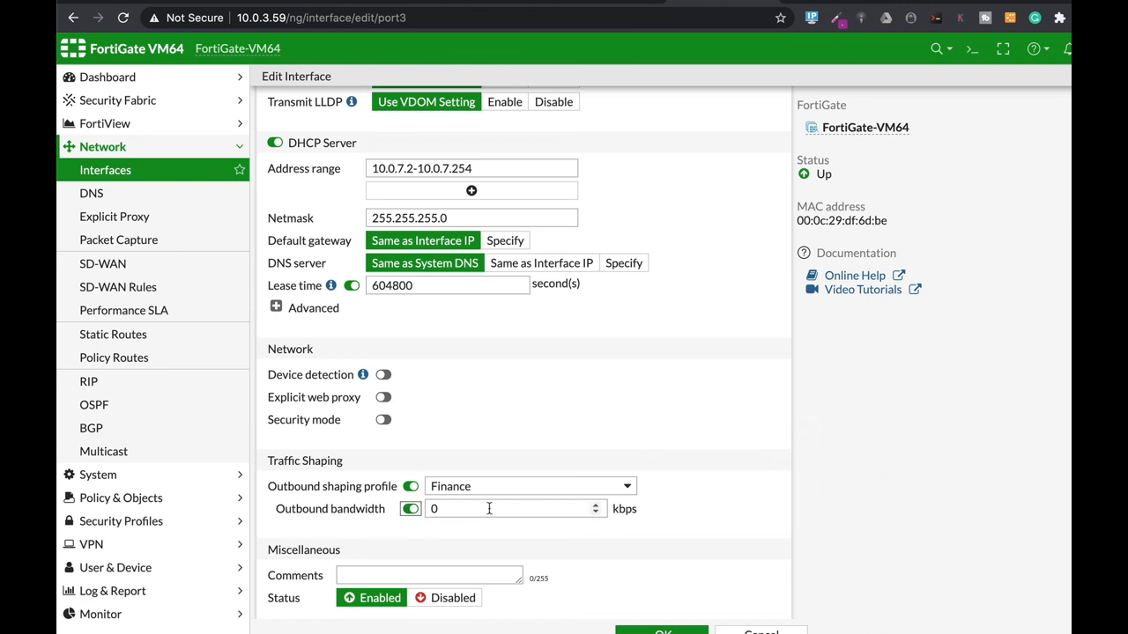
{"action": "type", "text": "1"}
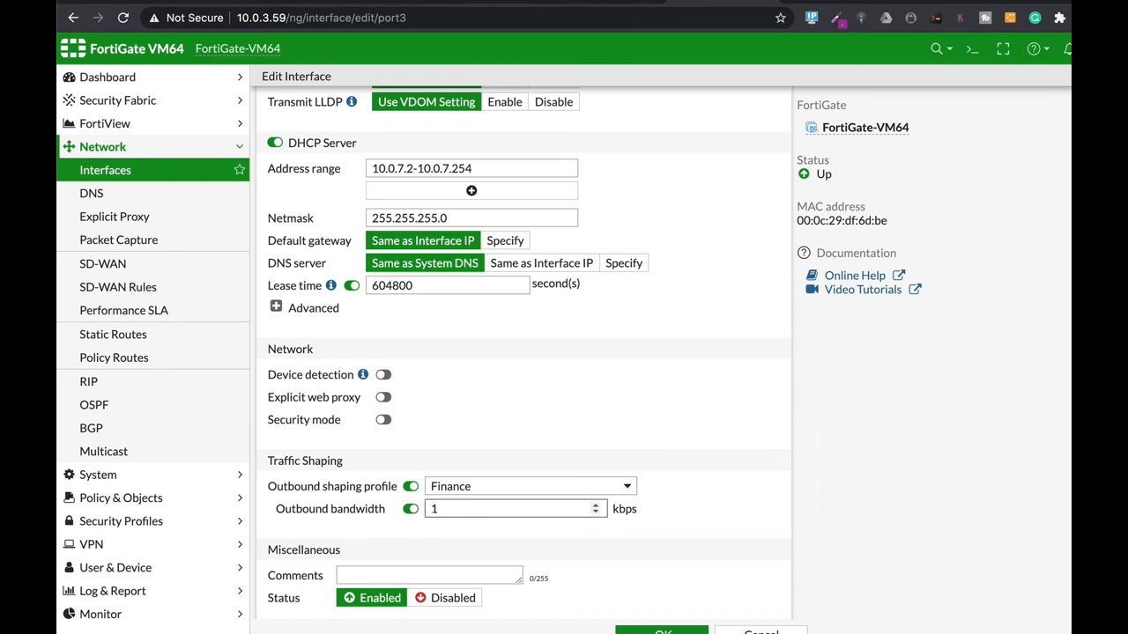
{"action": "type", "text": "100"}
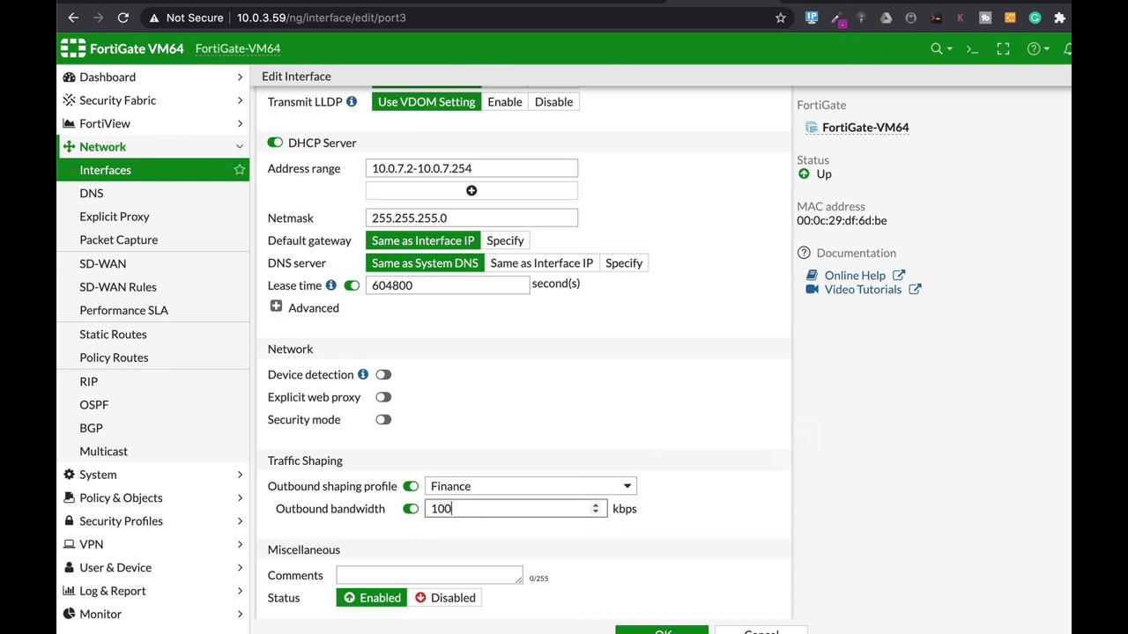